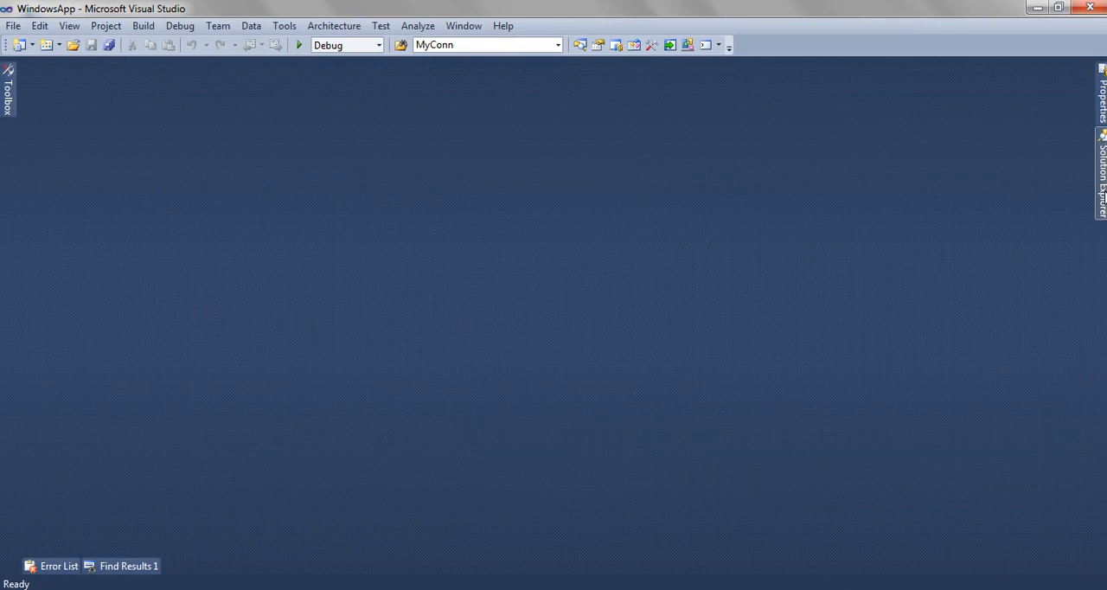
Step: Show the WindowsApp project files in Solution Explorer and select Form1.cs
left_click(1102, 164)
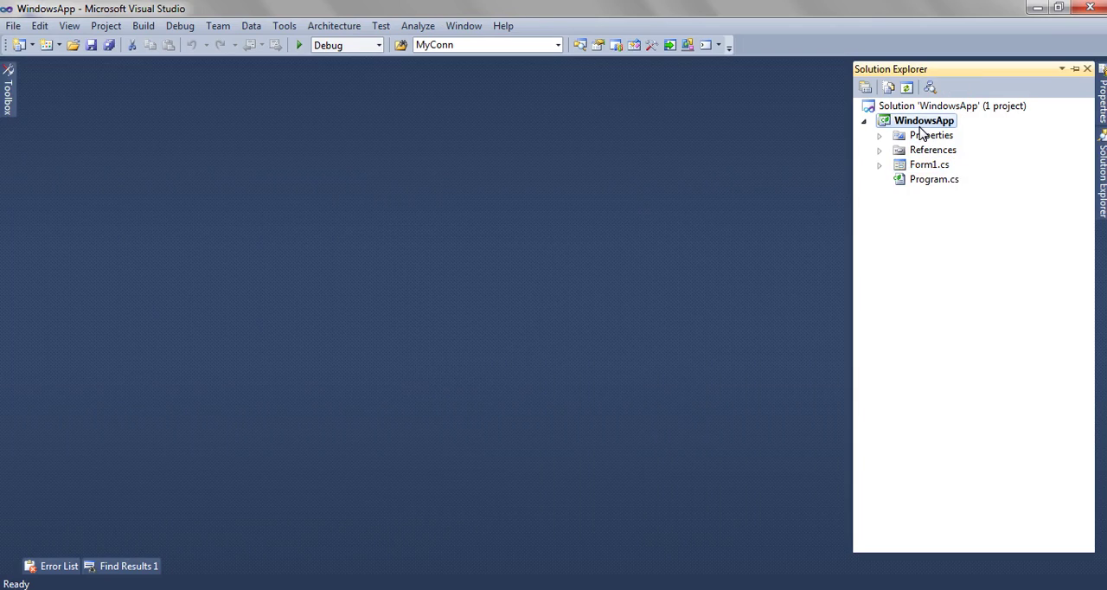
left_click(929, 165)
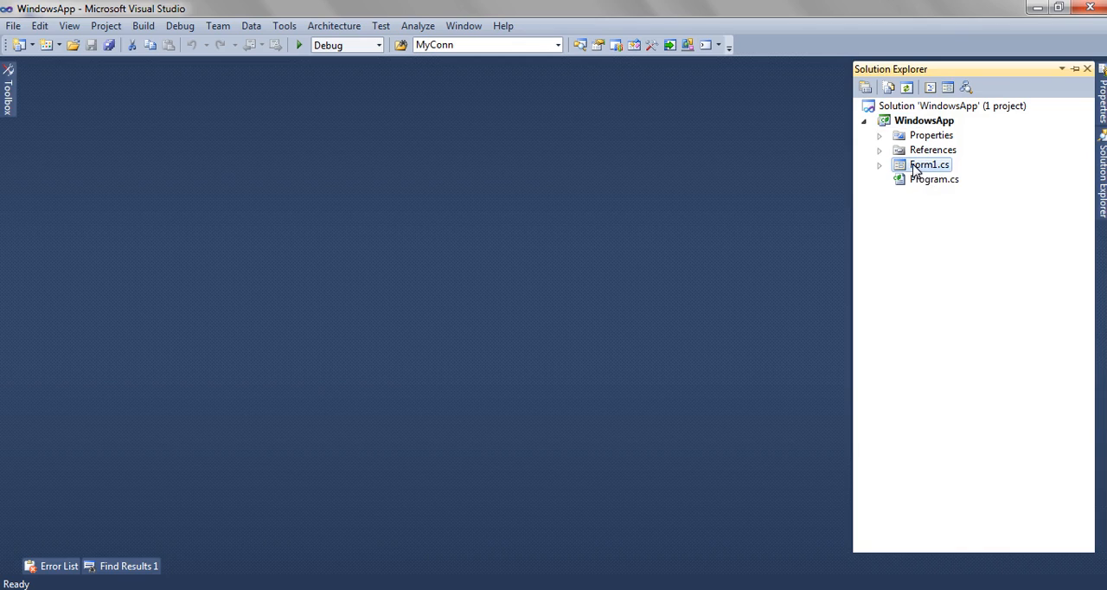
Step: Open Form1 in the designer and inspect the dgvUserDetails grid, then reselect the form
double_click(930, 164)
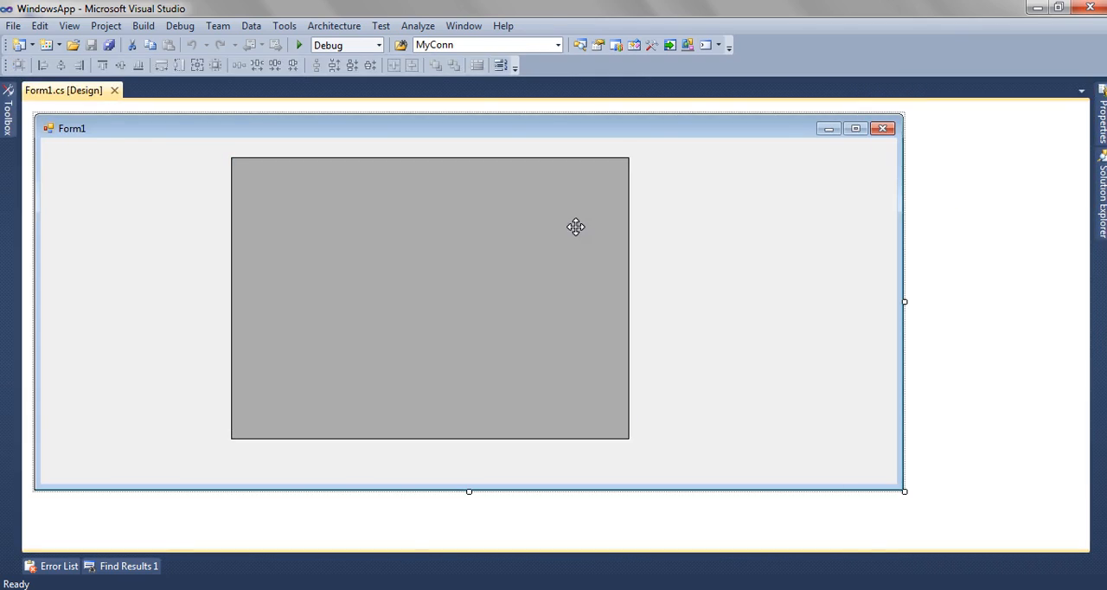
left_click(430, 298)
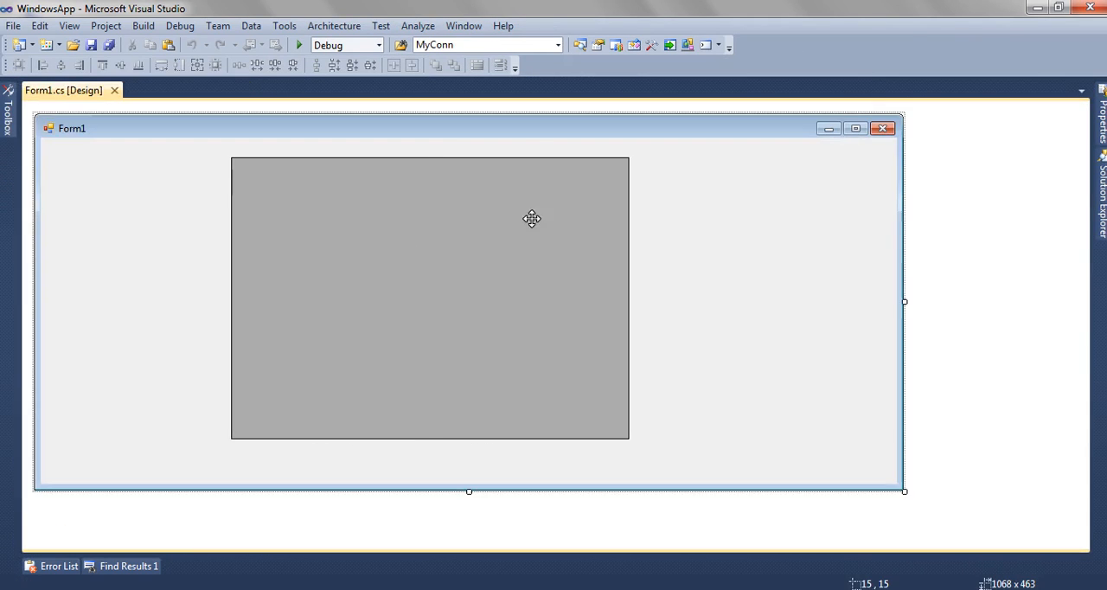
left_click(430, 298)
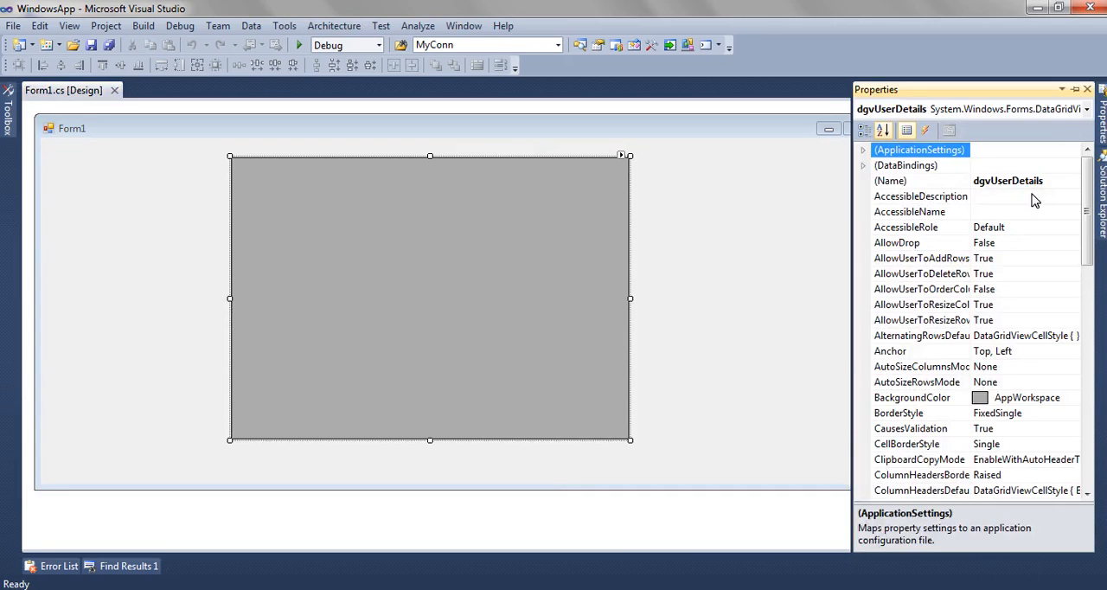
left_click(890, 180)
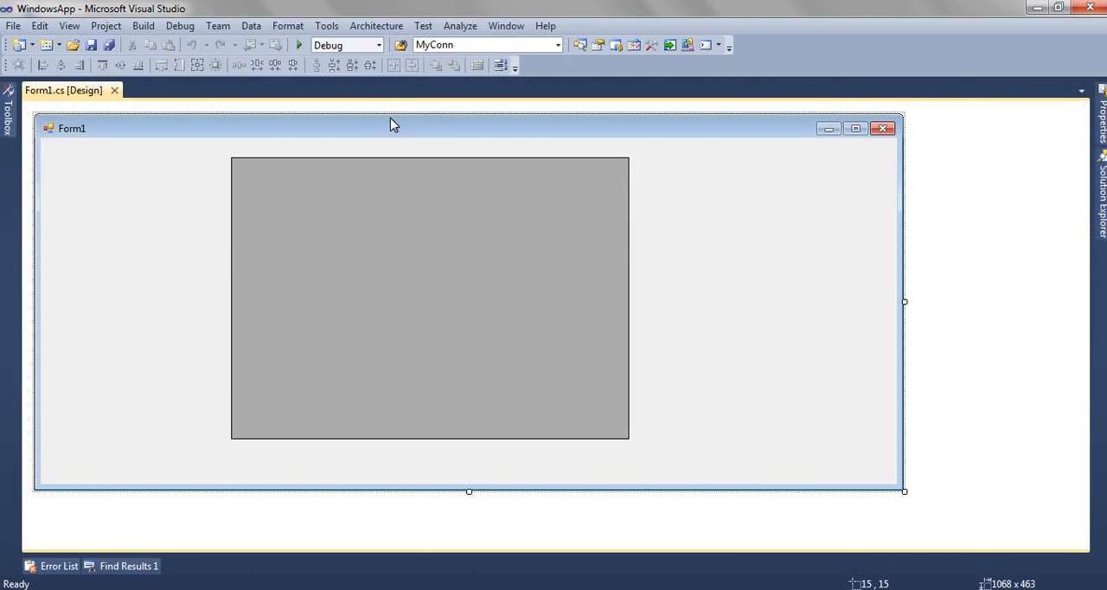
mouse_move(299, 44)
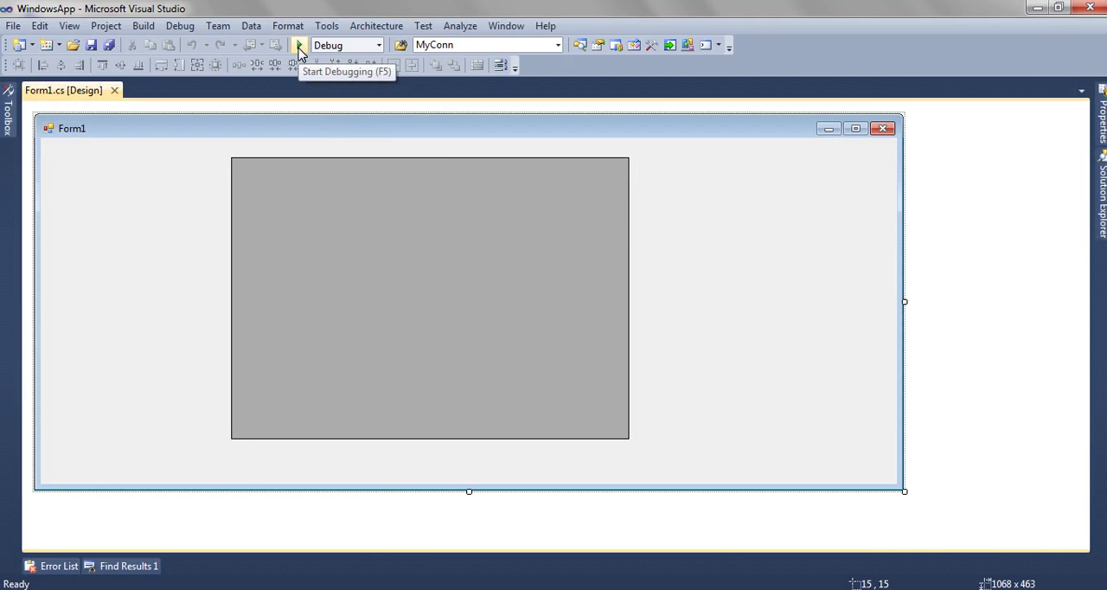
left_click(299, 45)
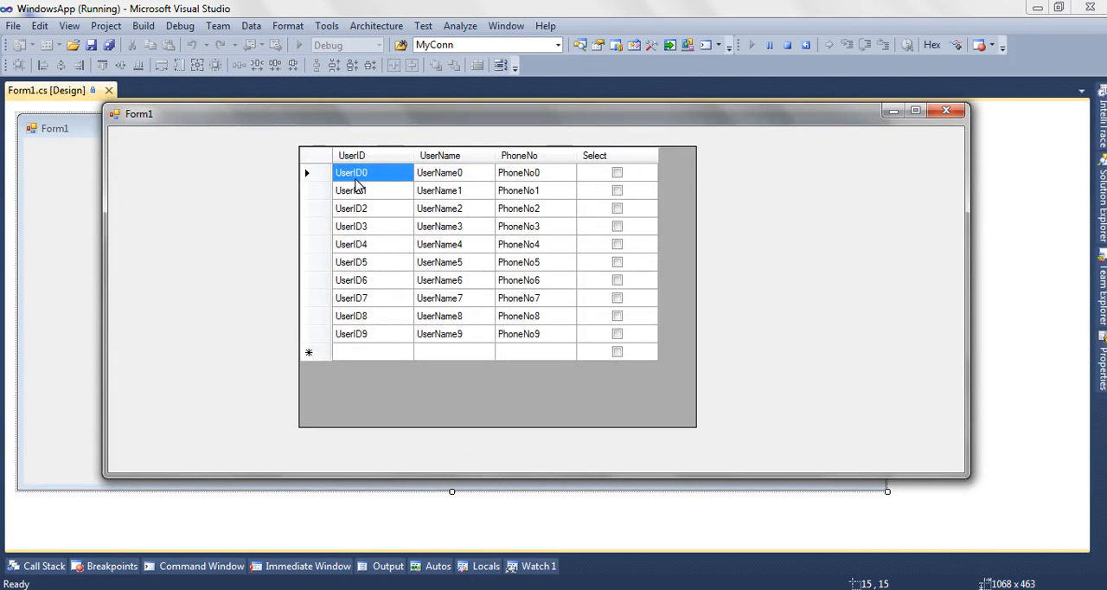
mouse_move(336, 351)
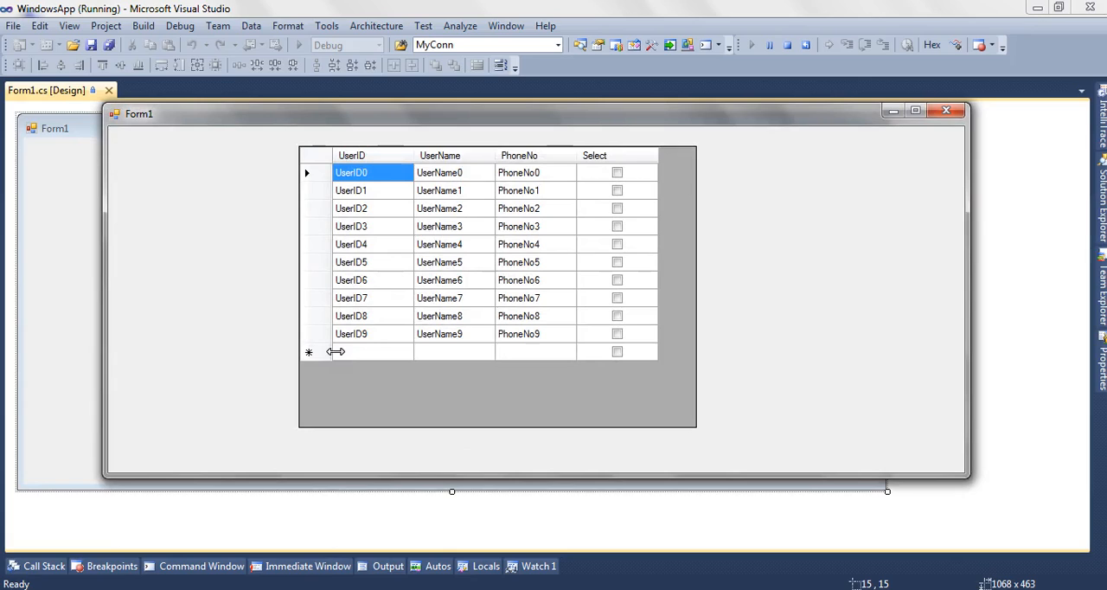
mouse_move(367, 338)
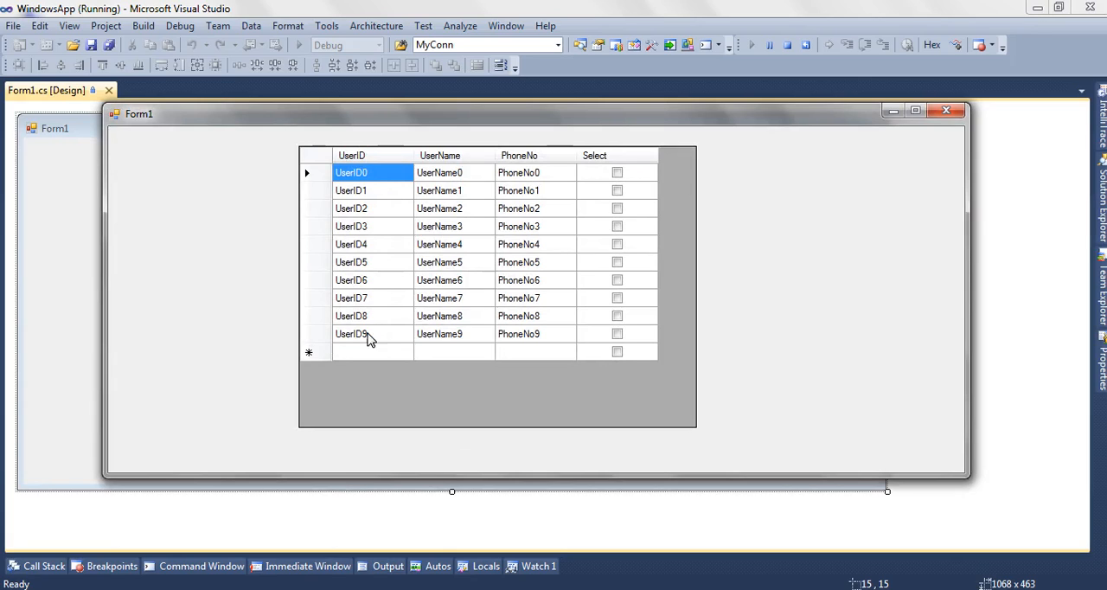
mouse_move(526, 172)
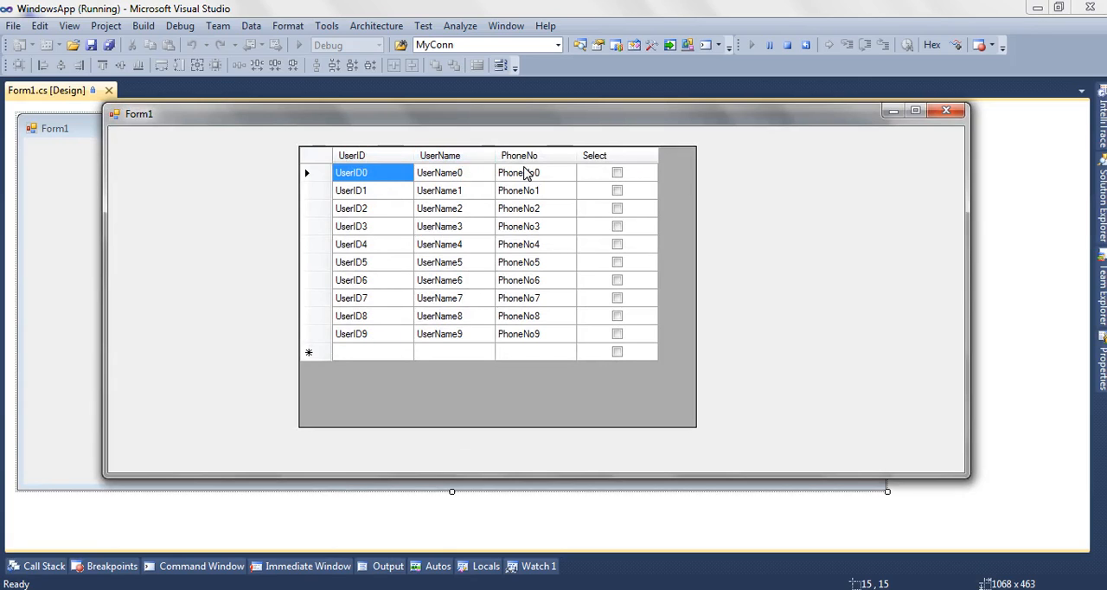
mouse_move(625, 168)
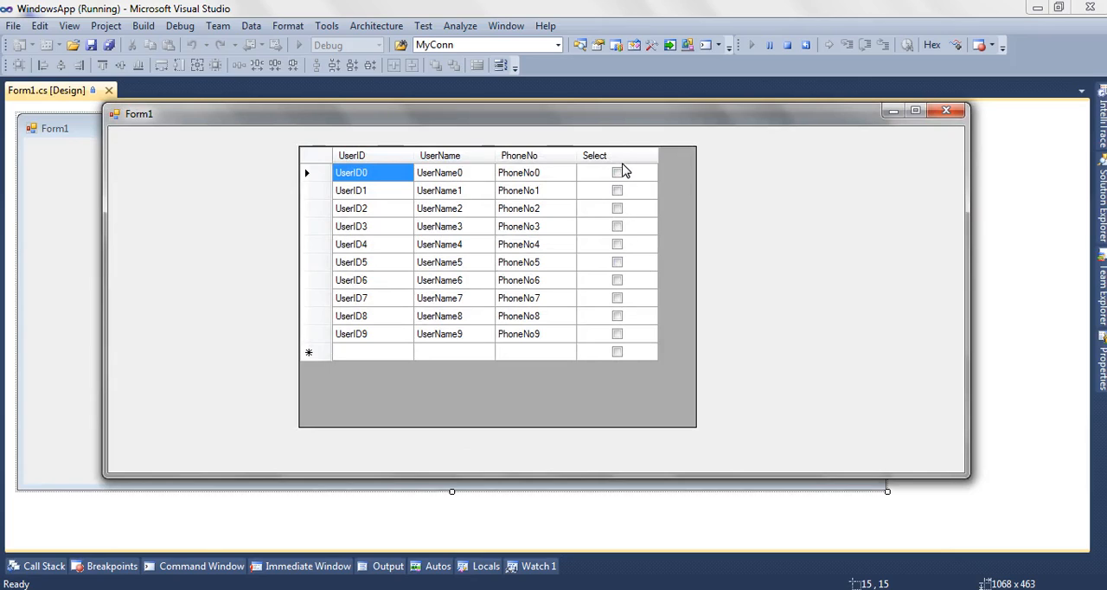
mouse_move(634, 305)
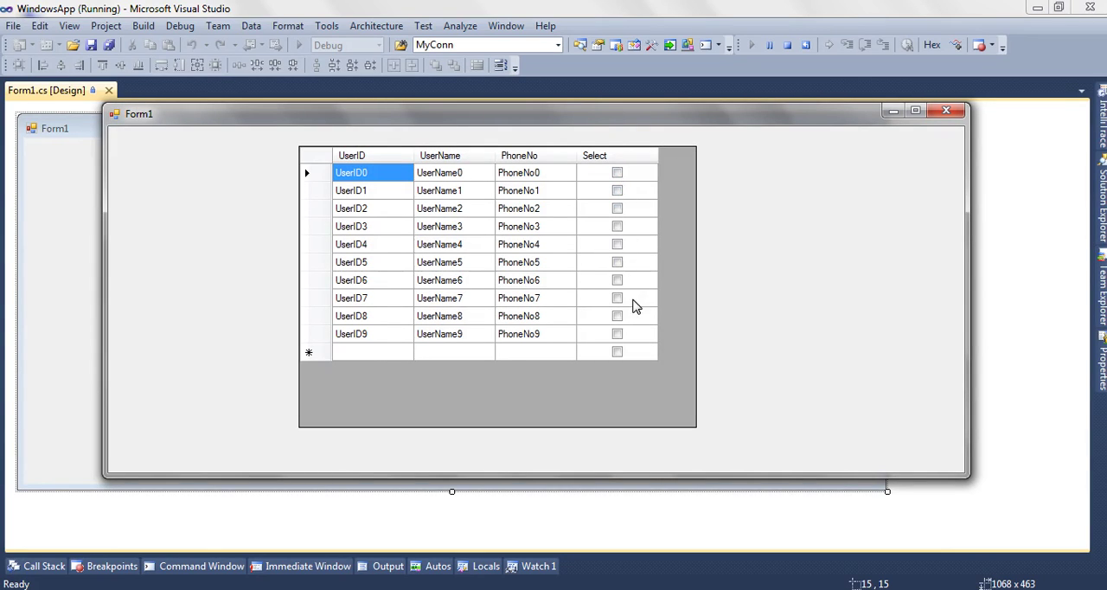
mouse_move(639, 353)
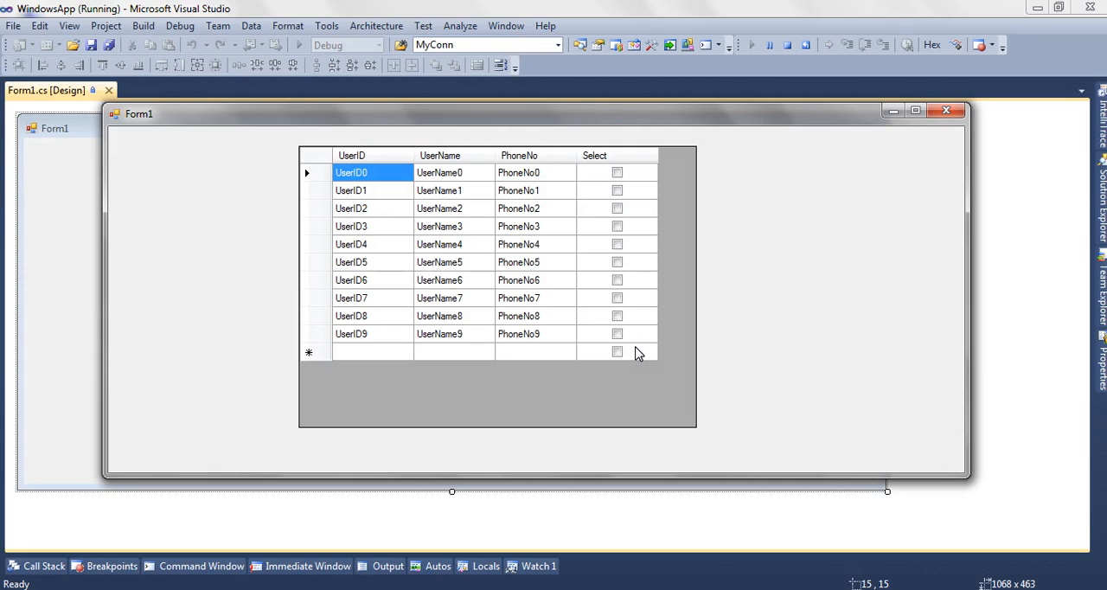
mouse_move(625, 363)
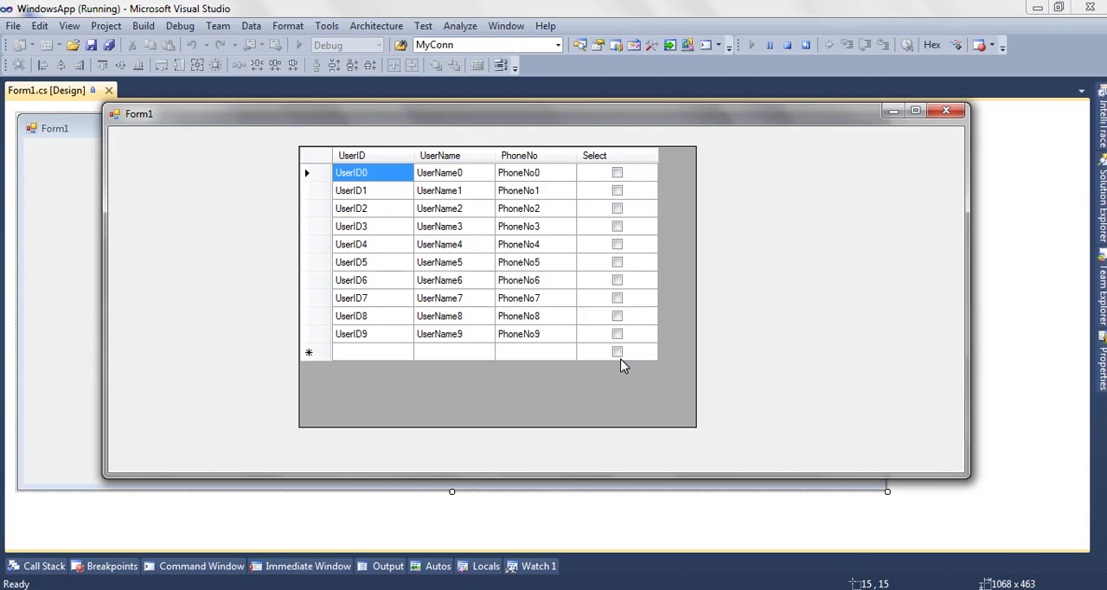
mouse_move(629, 189)
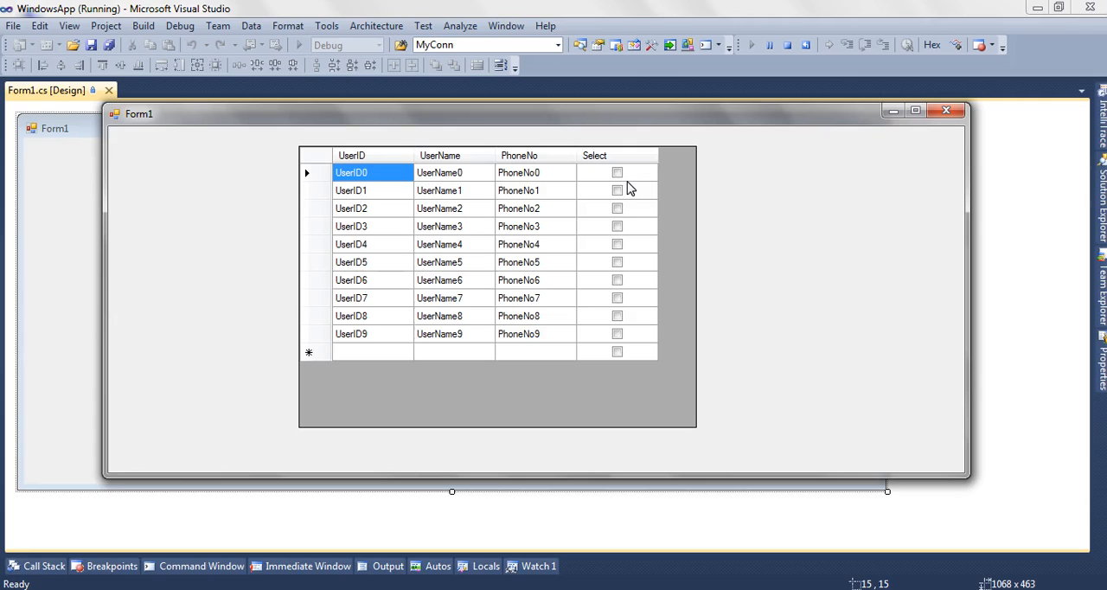
mouse_move(627, 188)
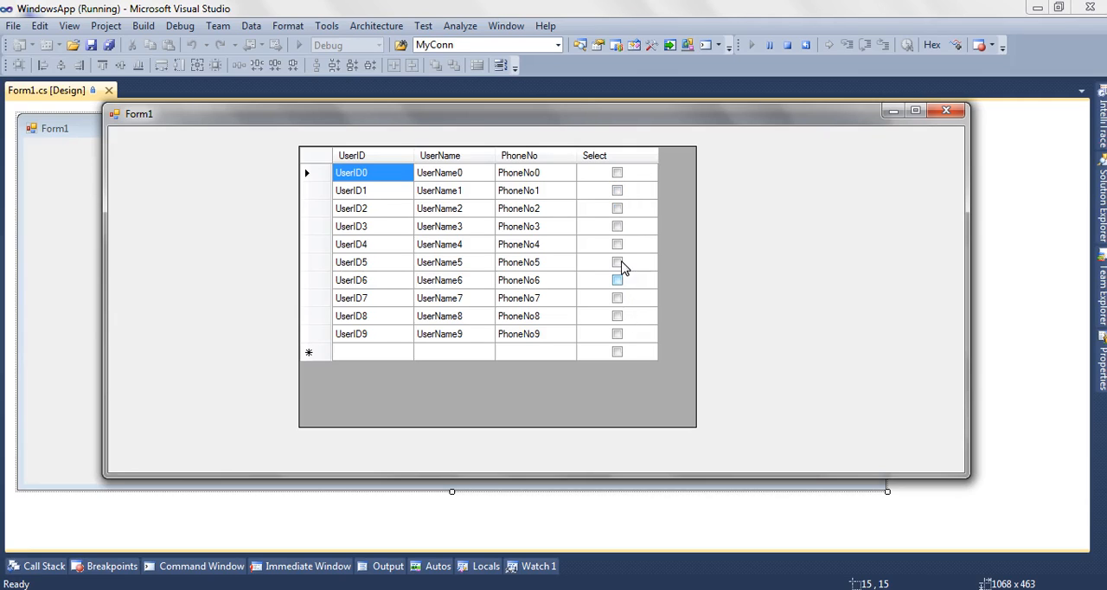
mouse_move(625, 214)
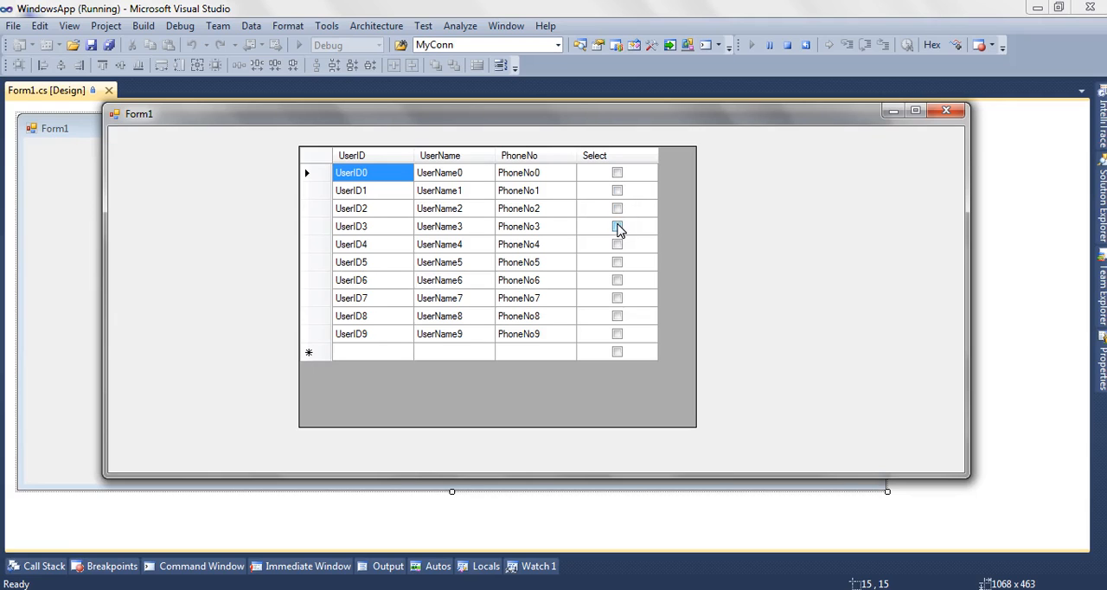
left_click(617, 225)
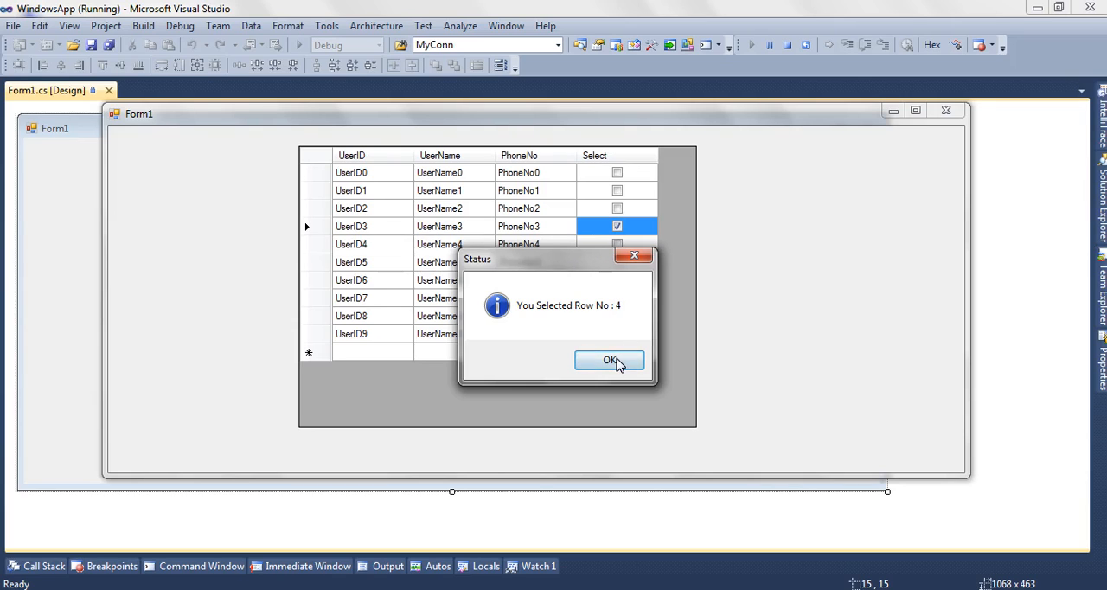
left_click(610, 360)
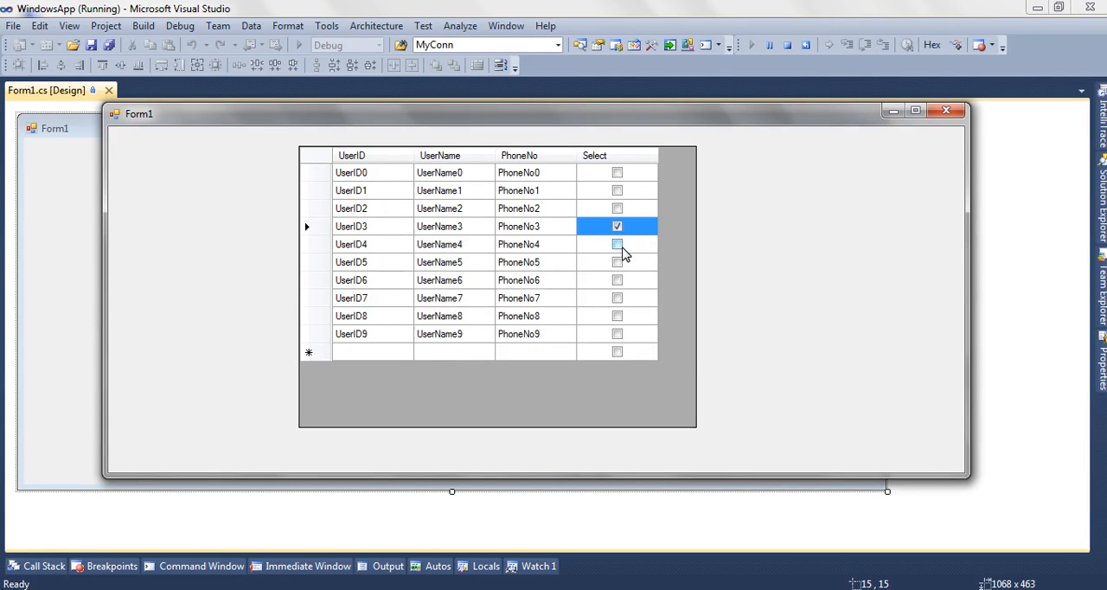
left_click(617, 244)
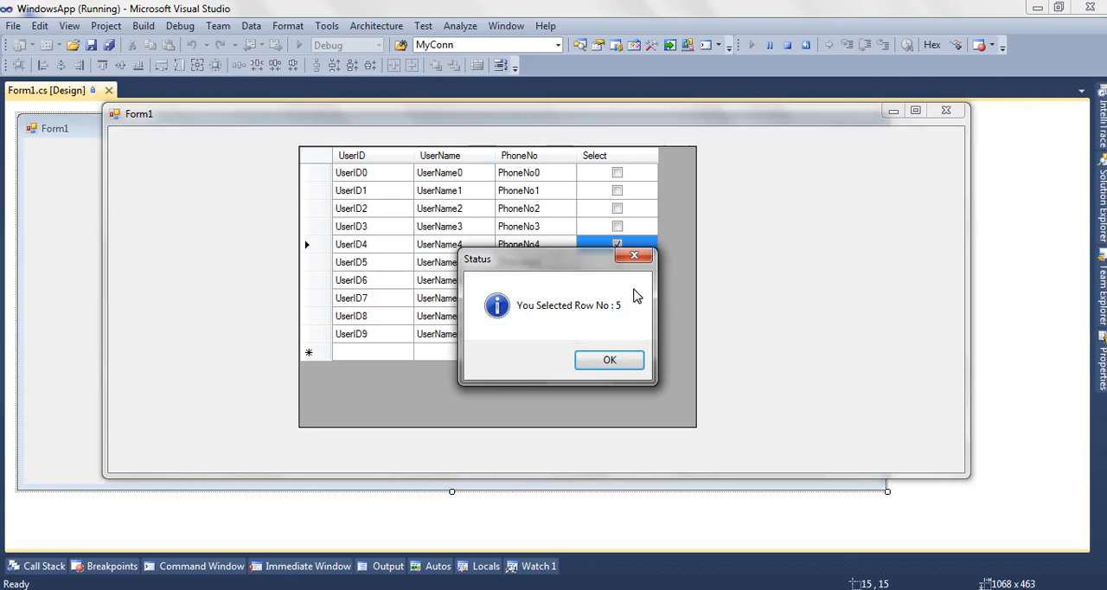
left_click(609, 360)
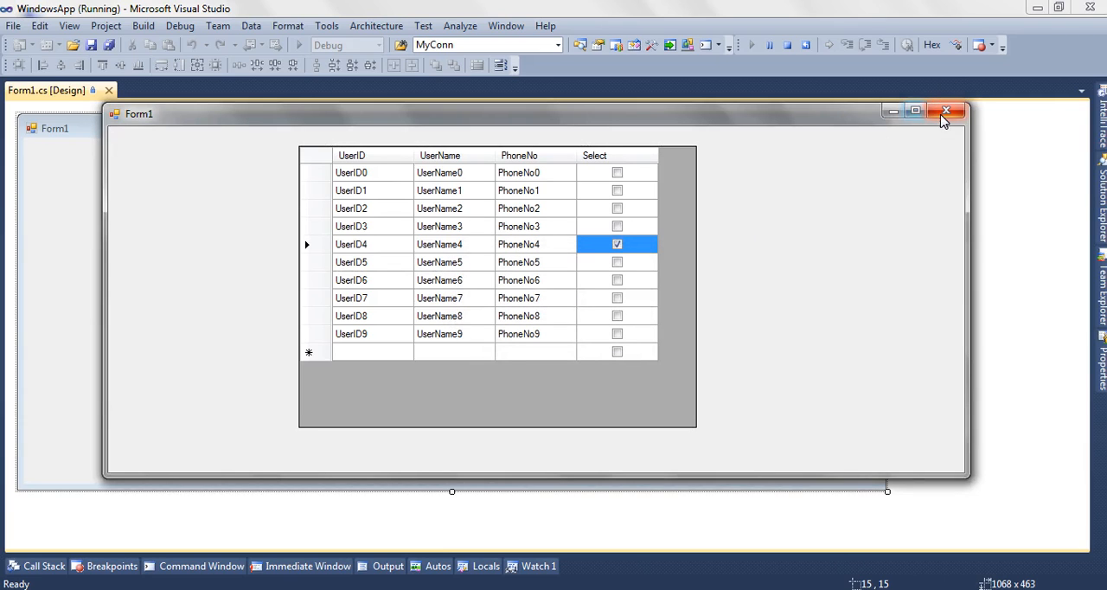
left_click(946, 111)
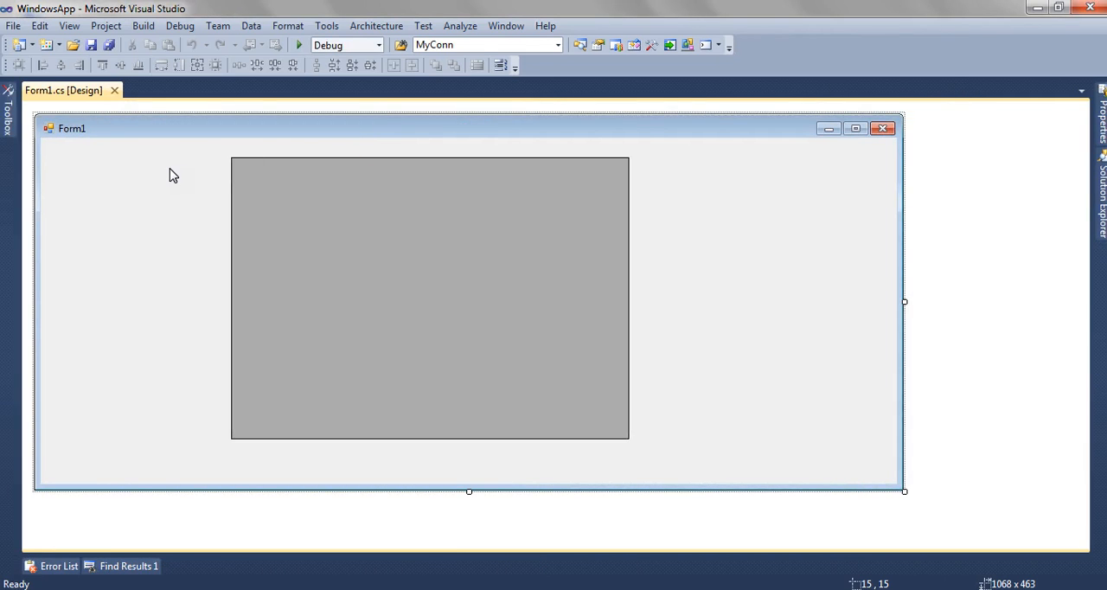
mouse_move(104, 213)
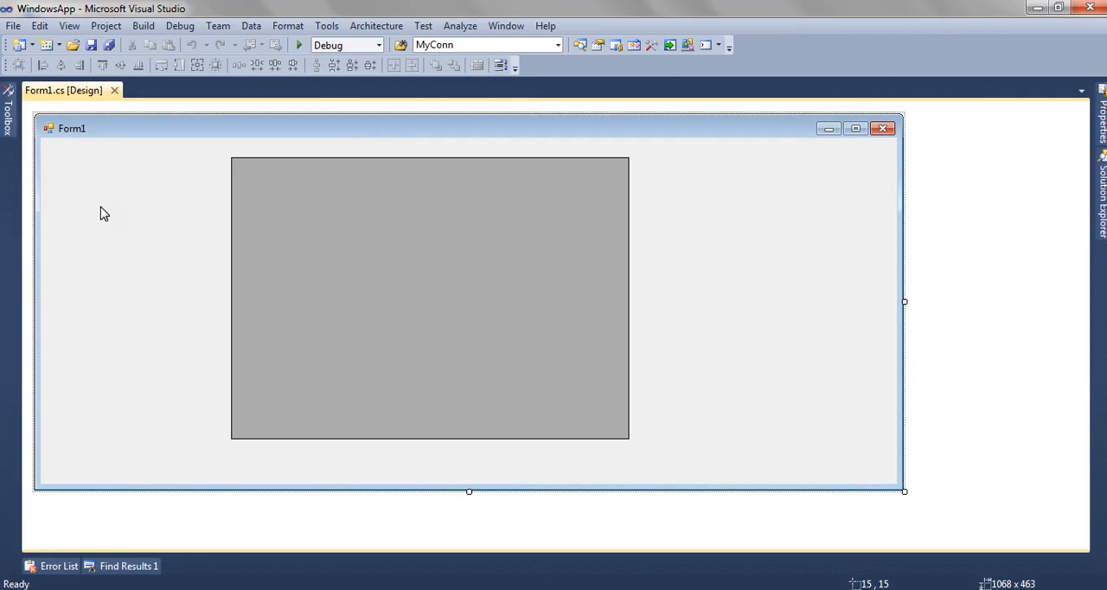
mouse_move(86, 178)
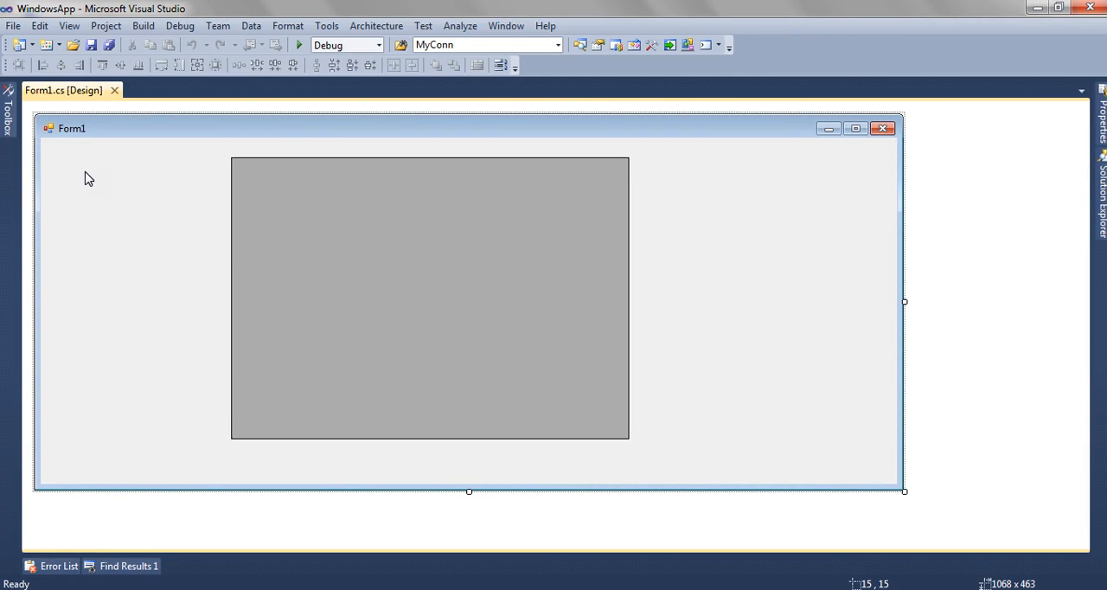
Step: Review Form1_Load in Form1.cs, tracing dtFinalTable from its ten-row build to the grid binding
double_click(430, 299)
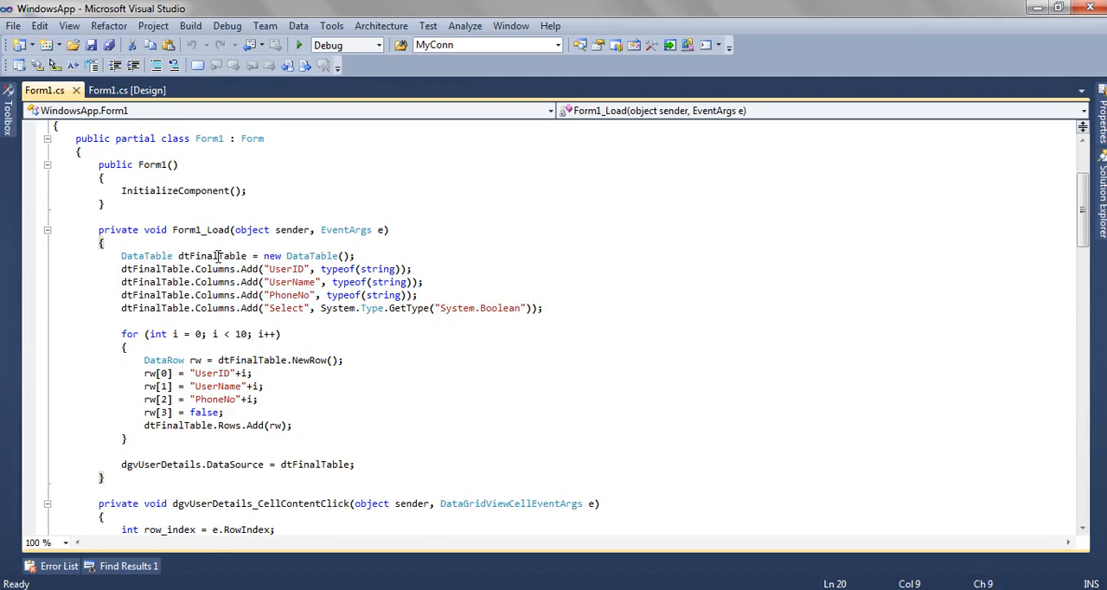
double_click(212, 255)
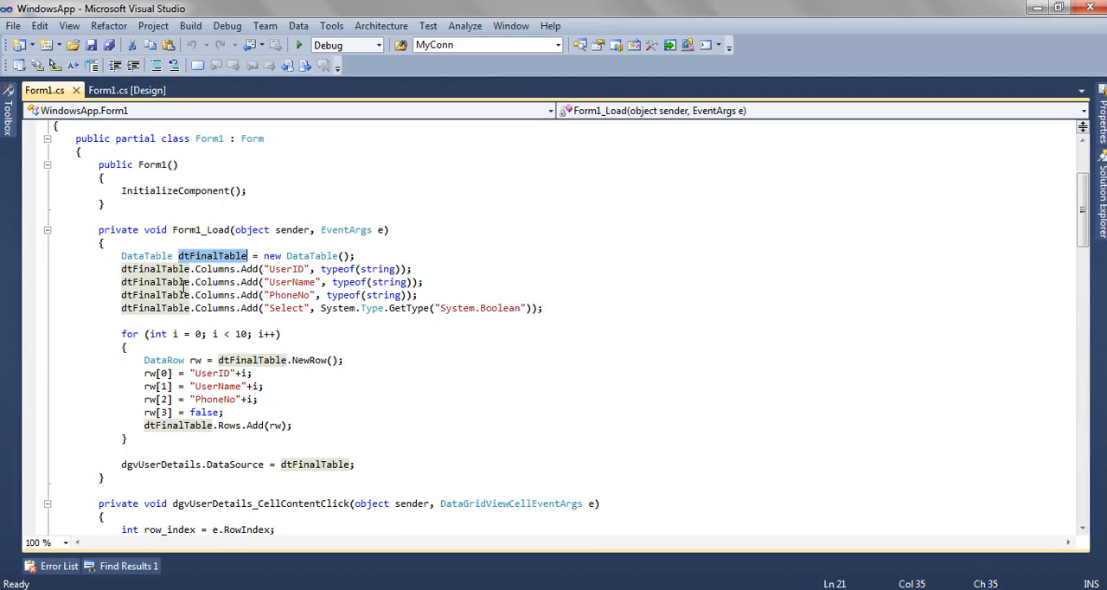
left_click(294, 282)
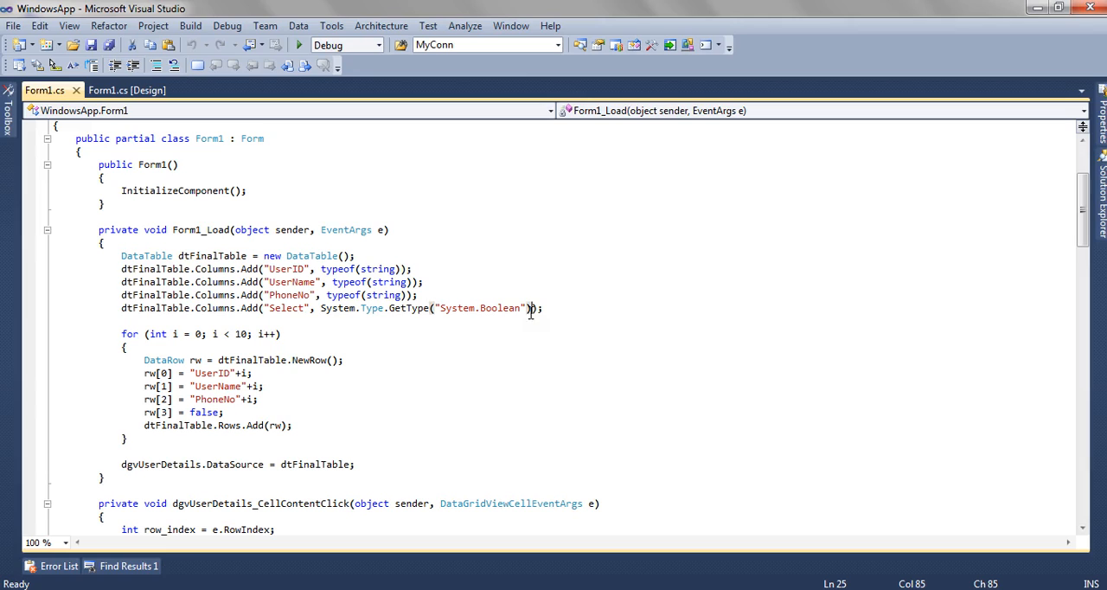
mouse_move(491, 337)
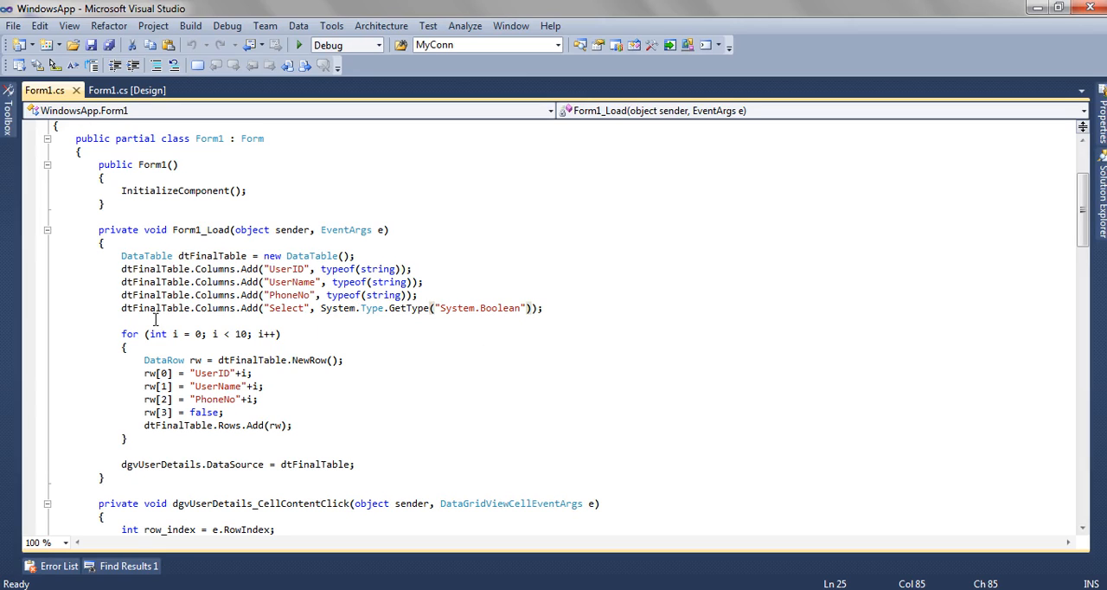
scroll("down", 3)
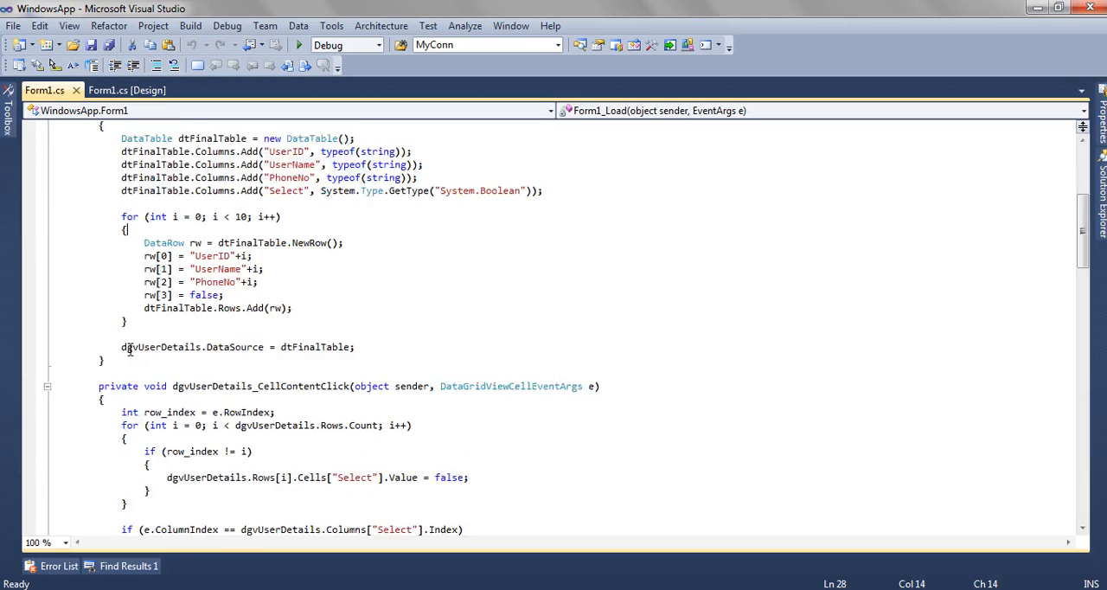
scroll("up", 3)
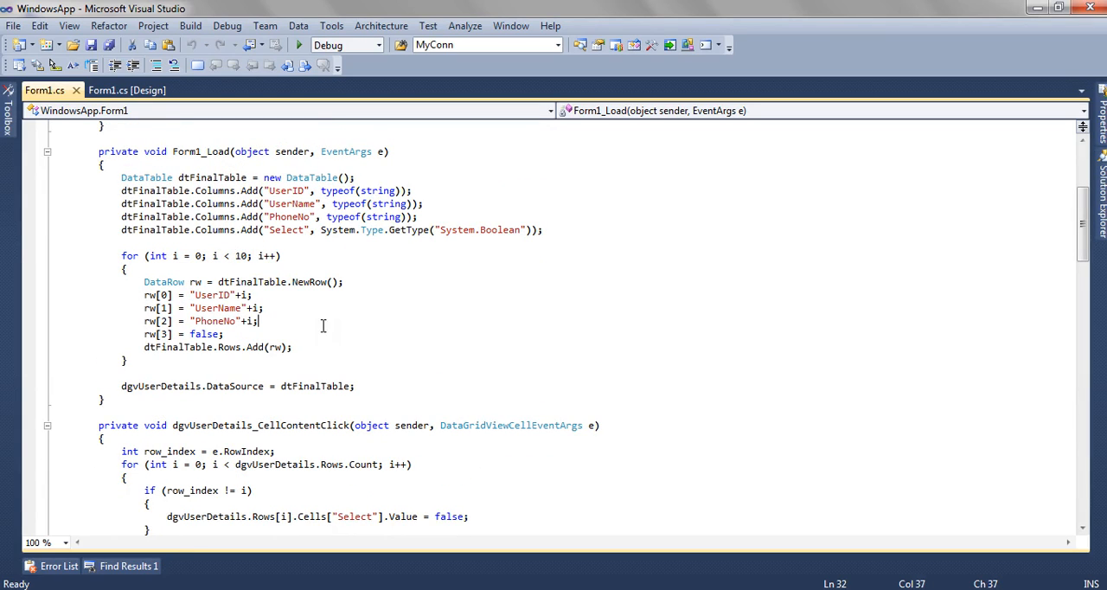
left_click(225, 335)
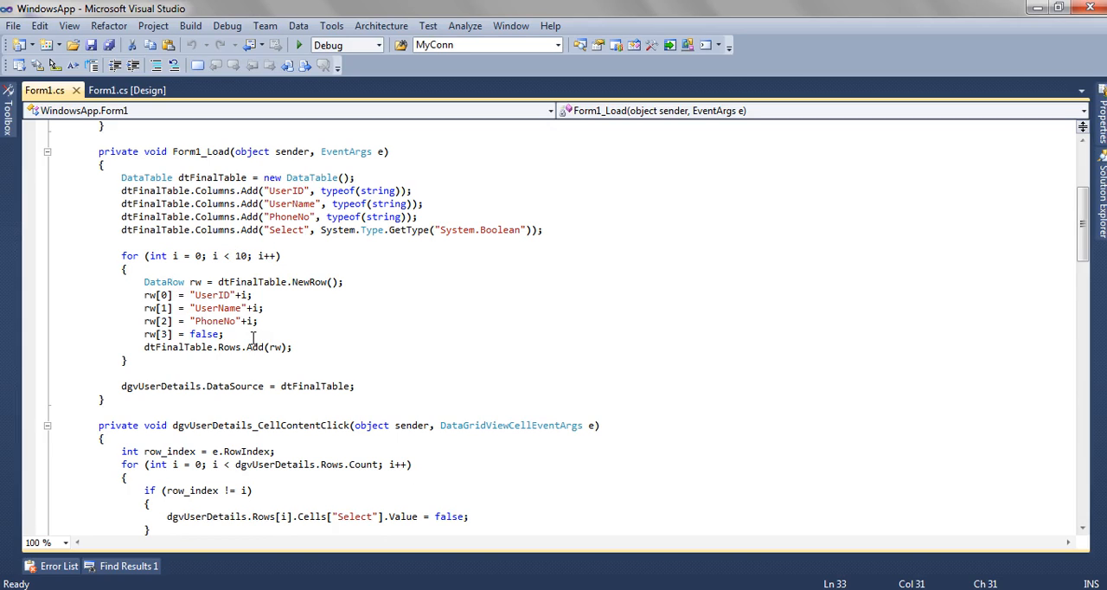
scroll("down", 3)
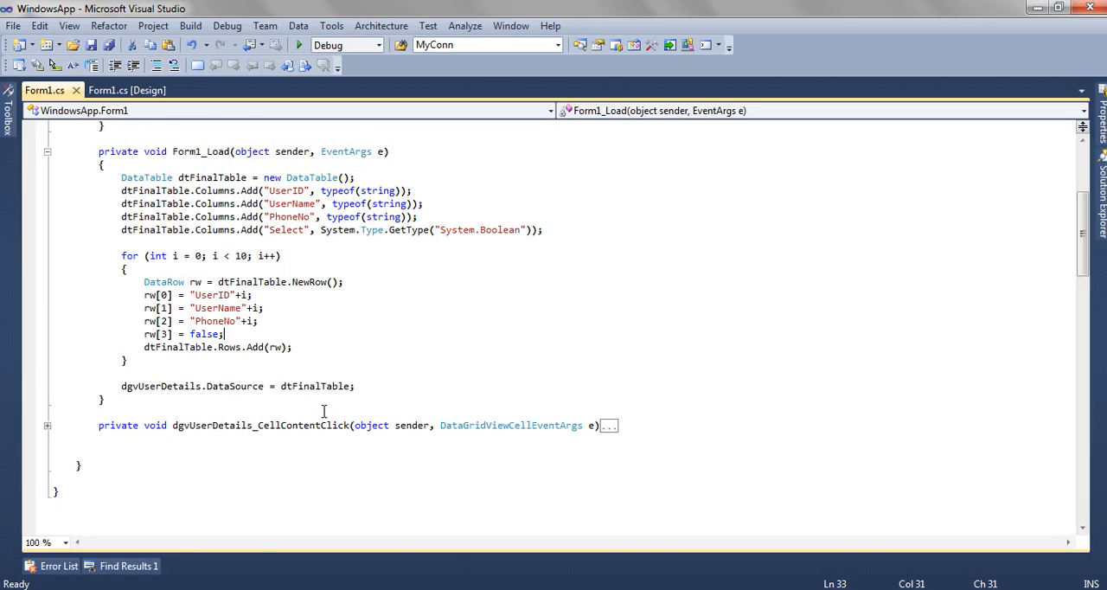
double_click(315, 385)
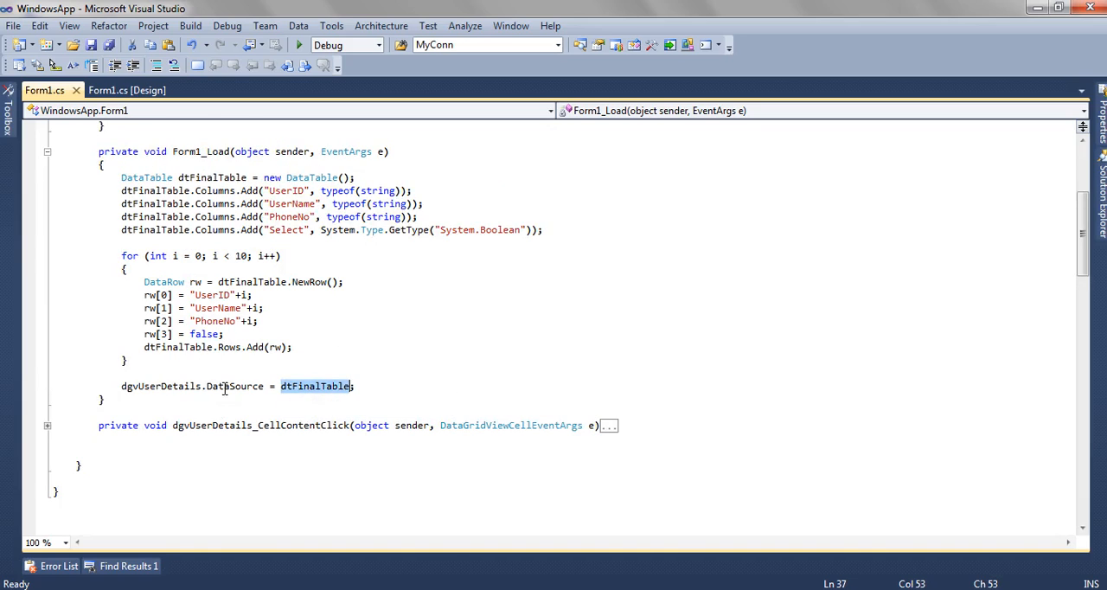
mouse_move(188, 386)
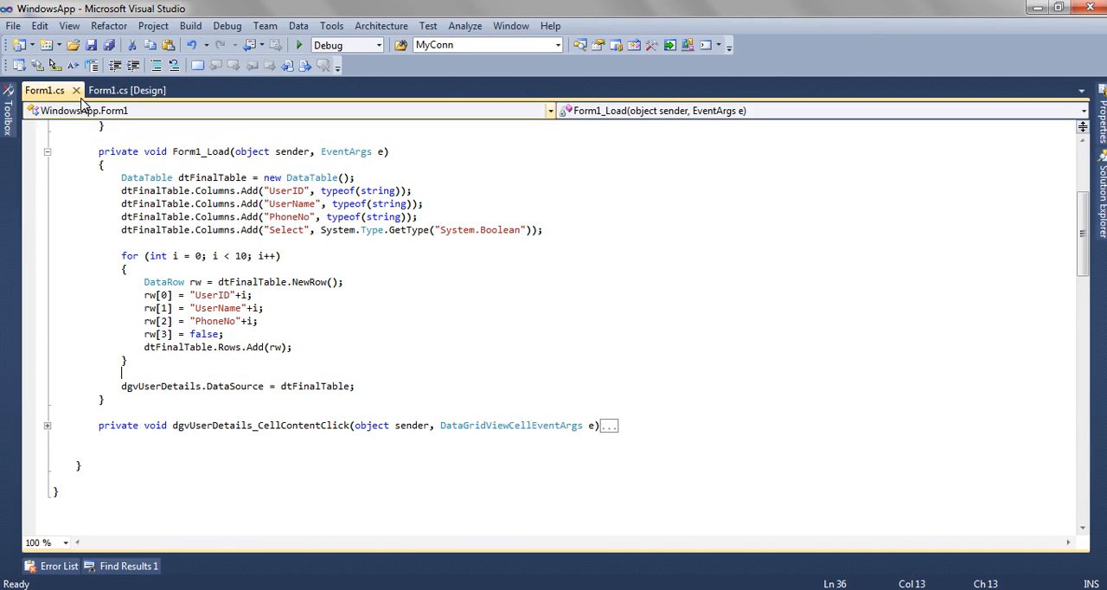
Step: Open the grid's Properties to view CellContentClick wired to dgvUserDetails_CellContentClick
left_click(127, 90)
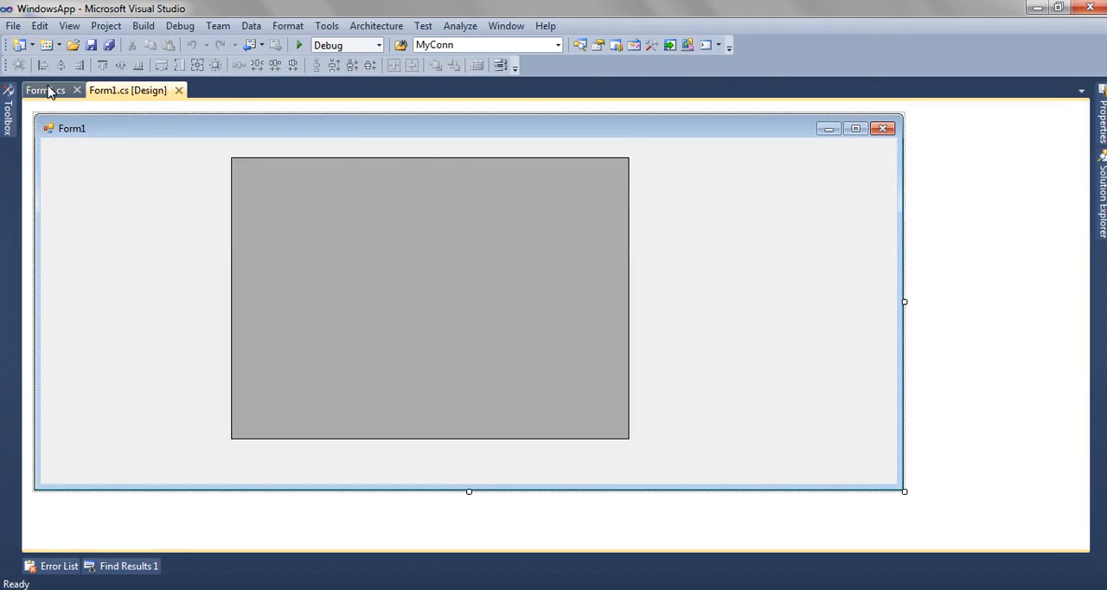
left_click(43, 90)
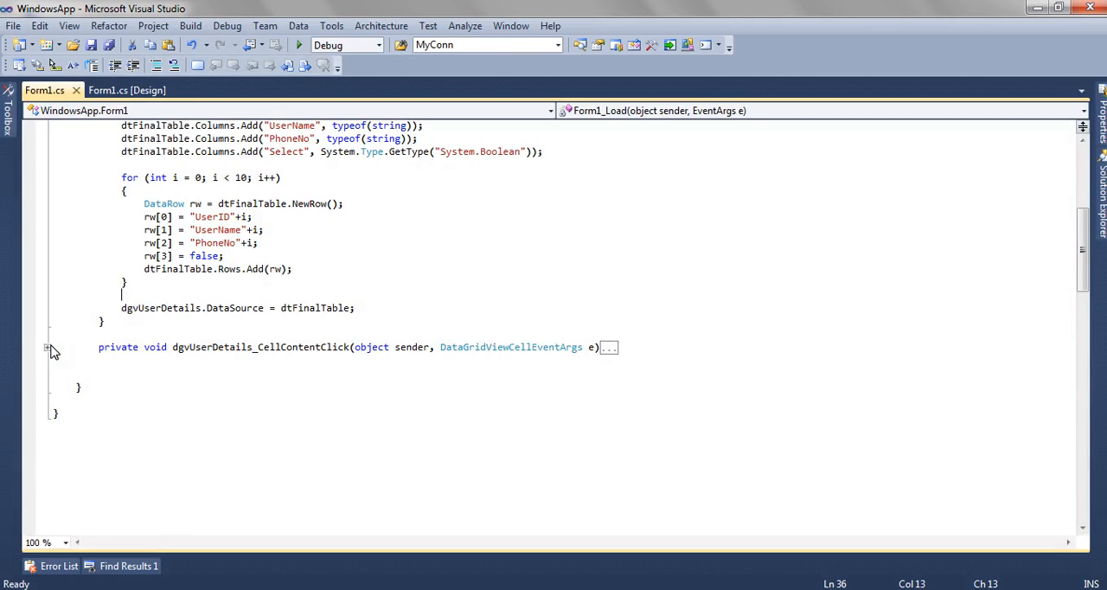
right_click(424, 298)
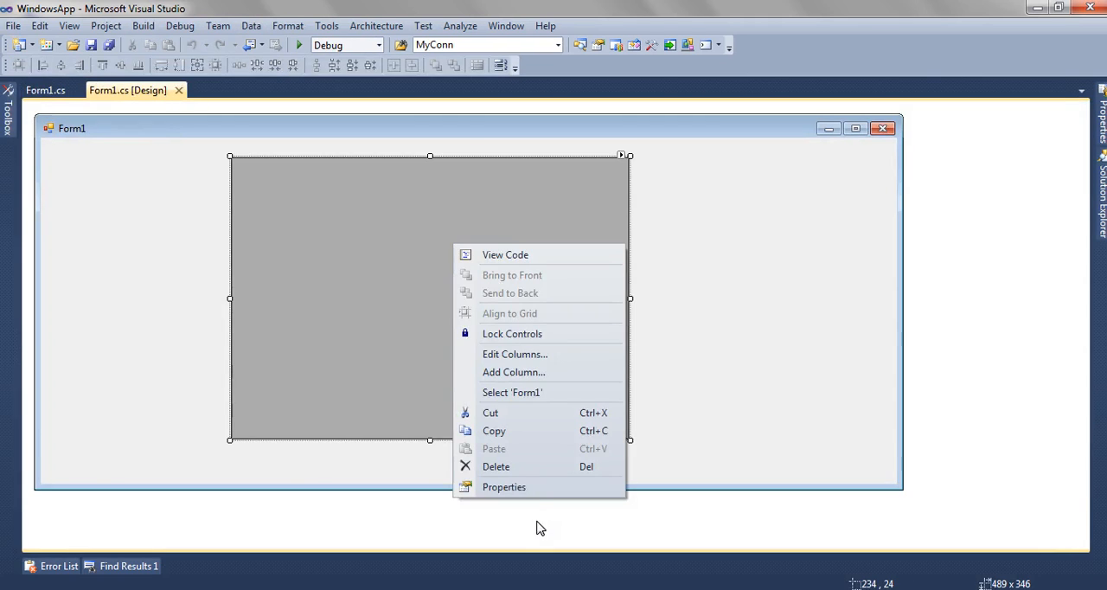
left_click(504, 486)
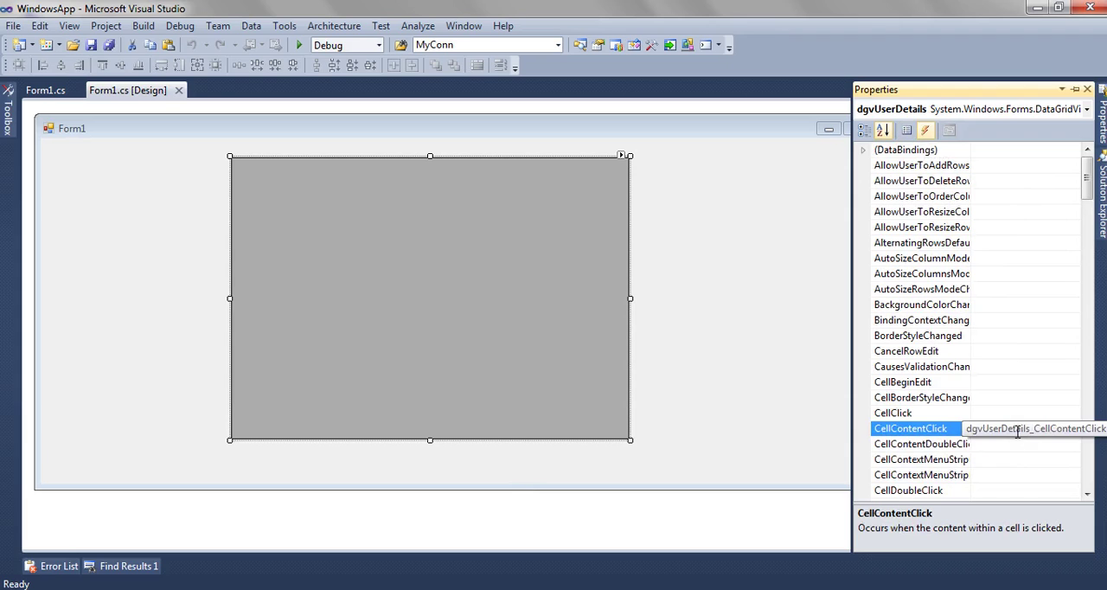
Step: Jump from the CellContentClick event into the dgvUserDetails_CellContentClick handler code
double_click(1034, 428)
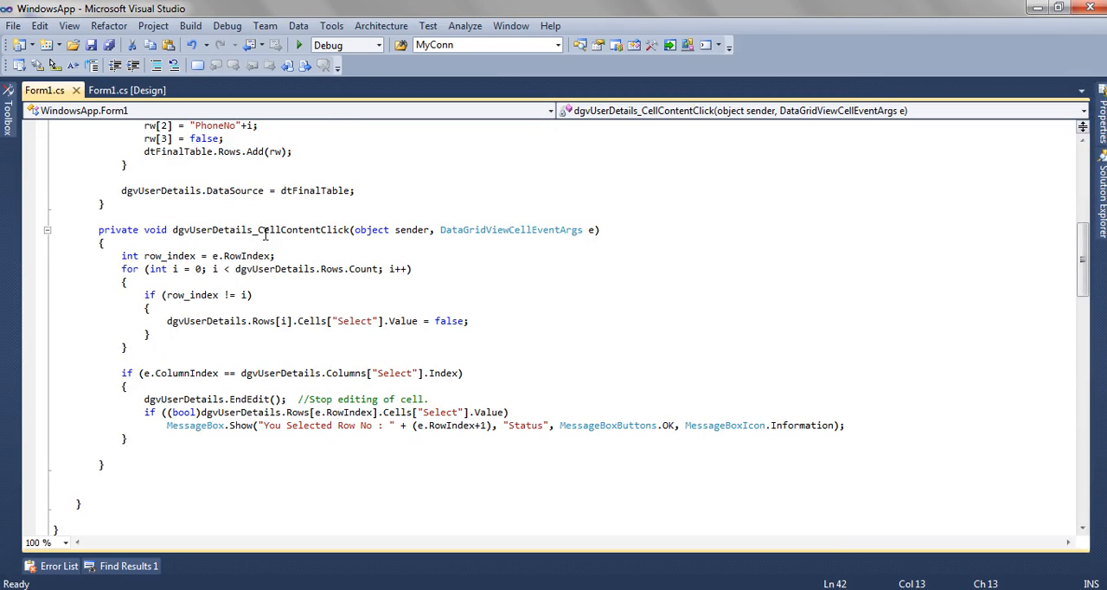
left_click(103, 243)
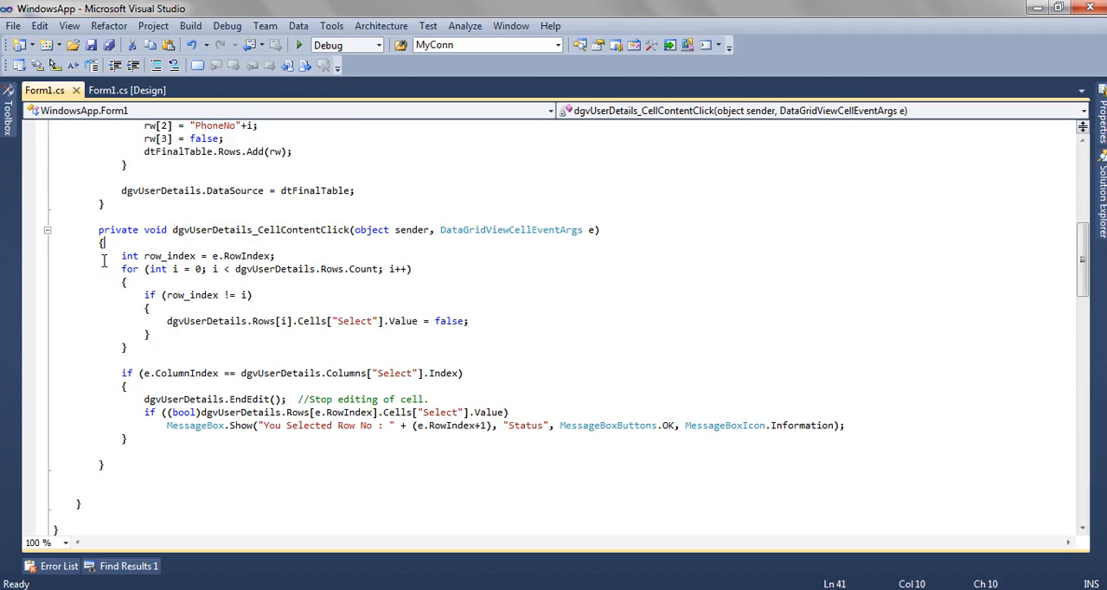
scroll("up", 3)
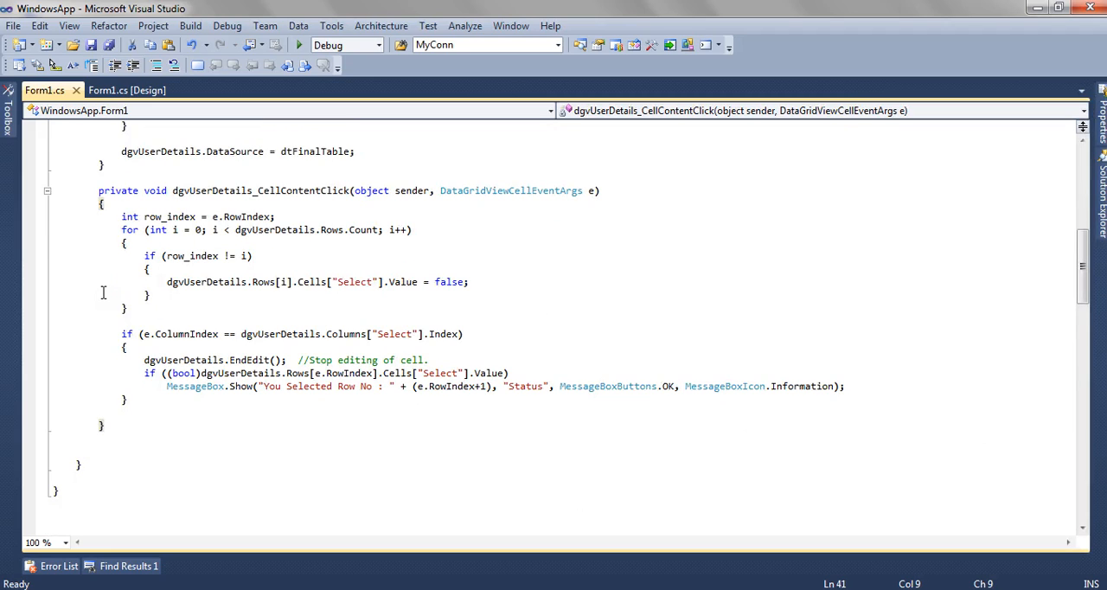
mouse_move(593, 190)
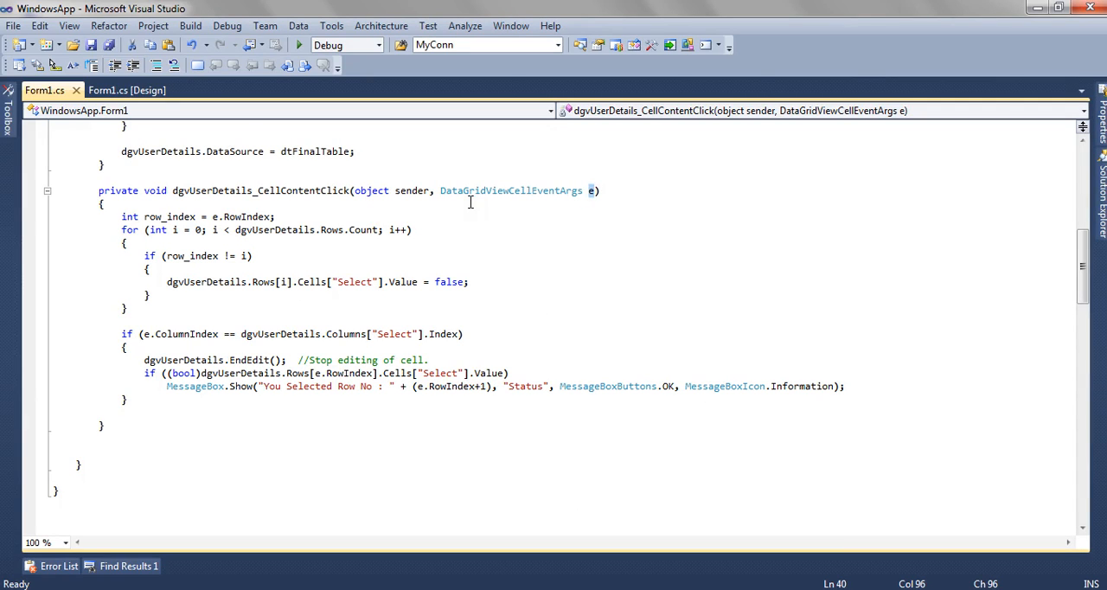
left_click(592, 191)
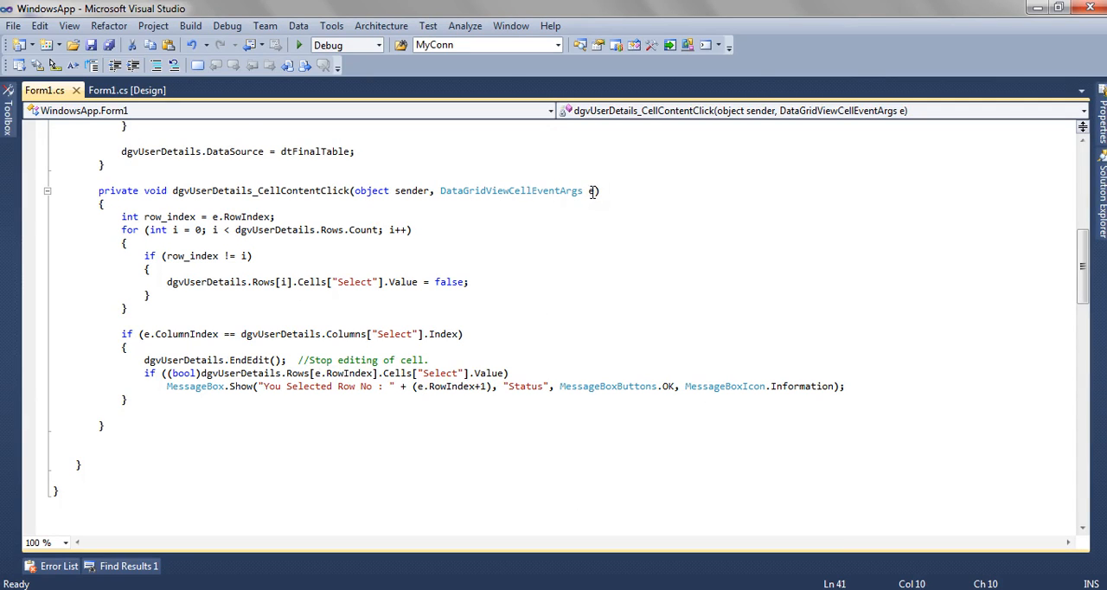
left_click(253, 217)
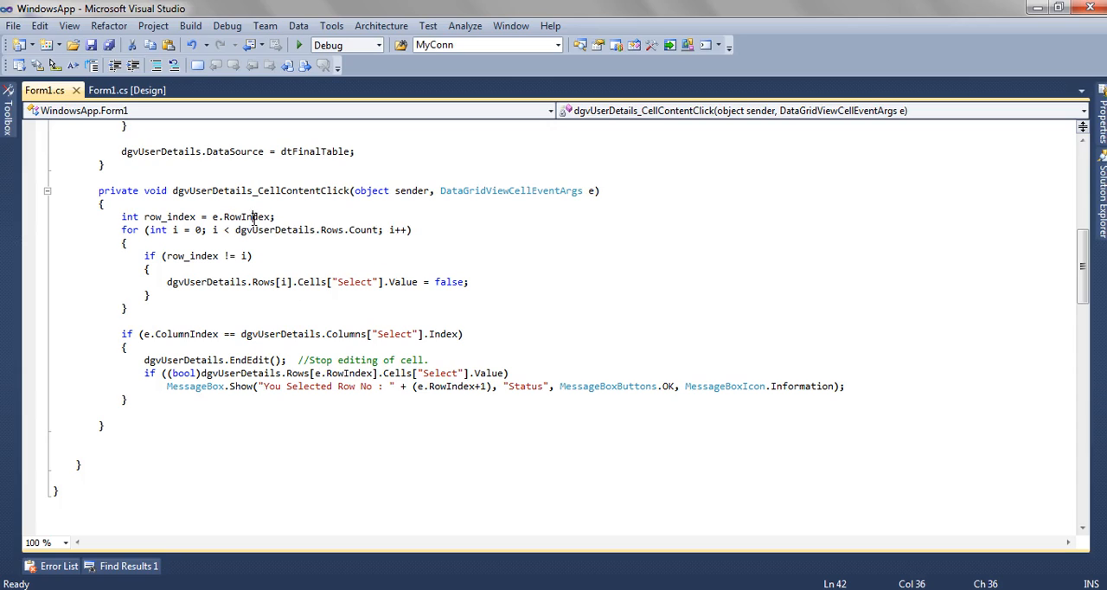
left_click(298, 217)
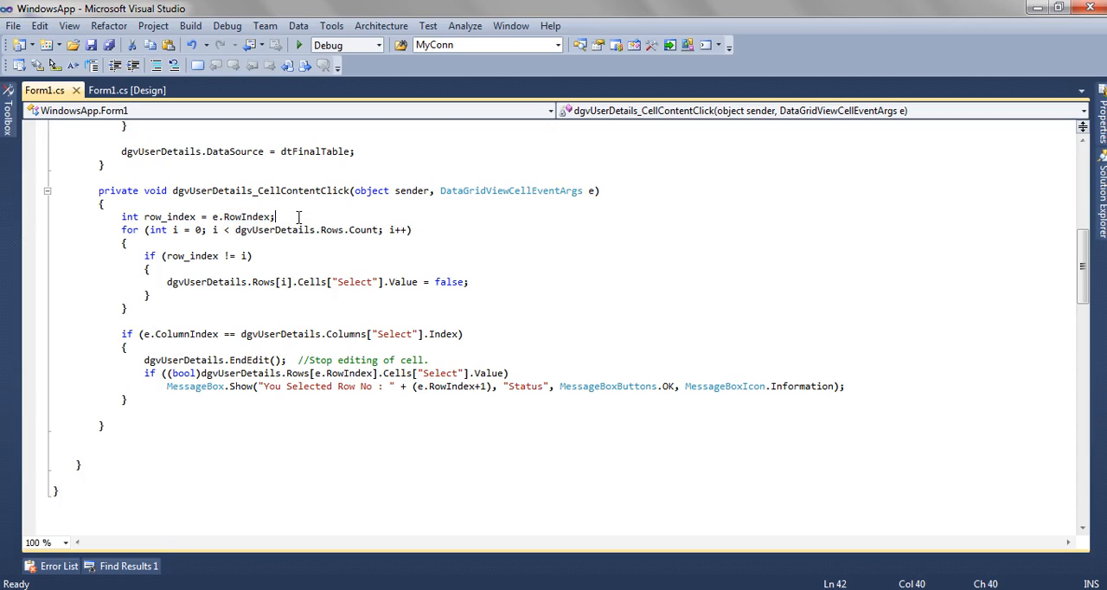
mouse_move(250, 216)
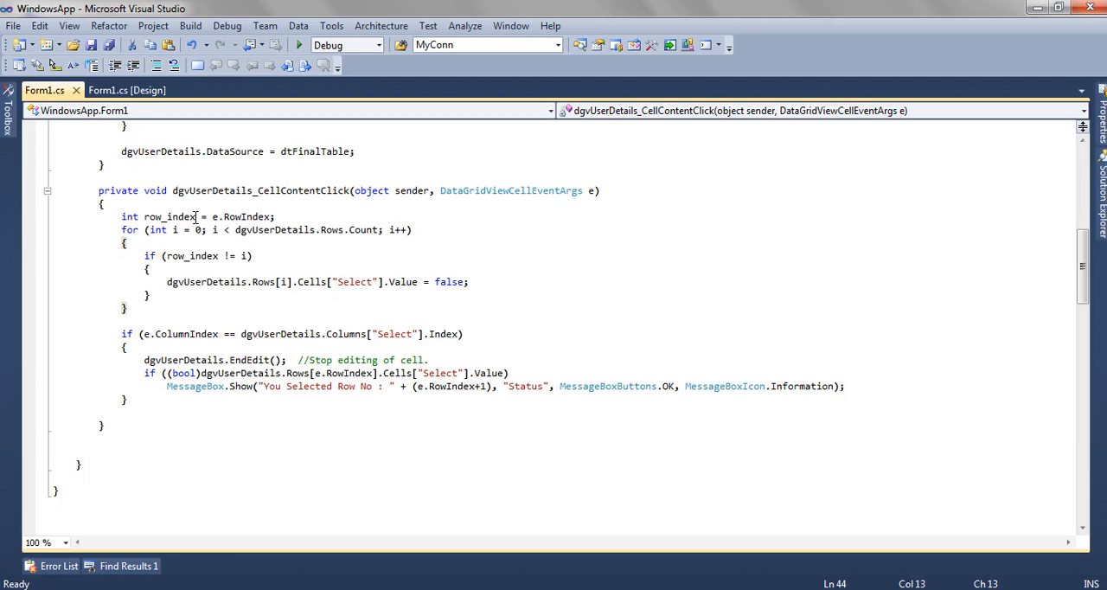
Step: Write the row_index loop clearing other rows' Select, EndEdit, and the row-number MessageBox
double_click(170, 216)
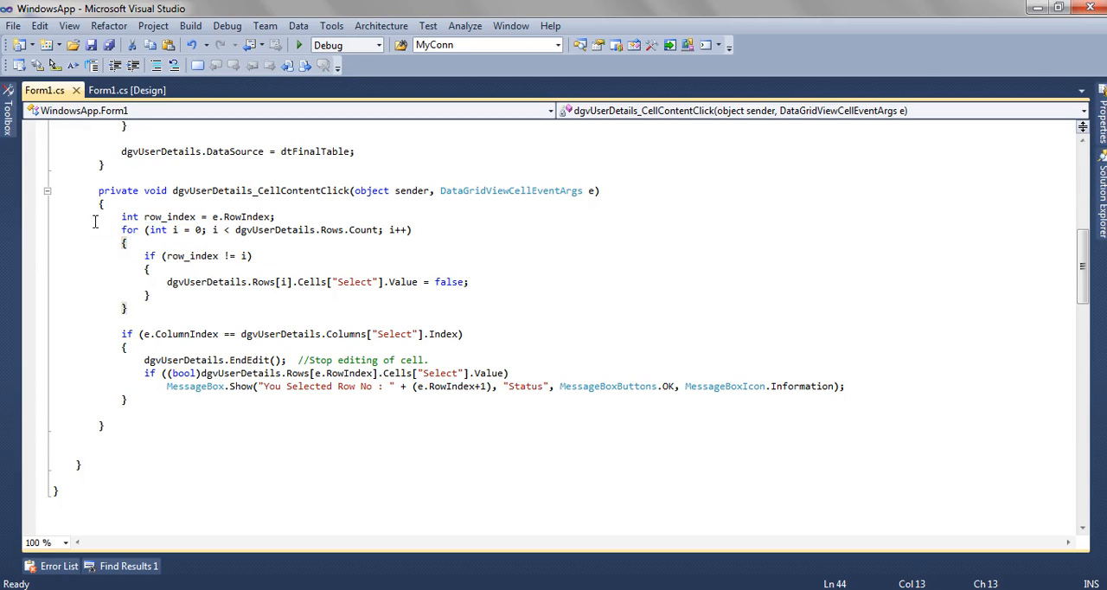
mouse_move(152, 306)
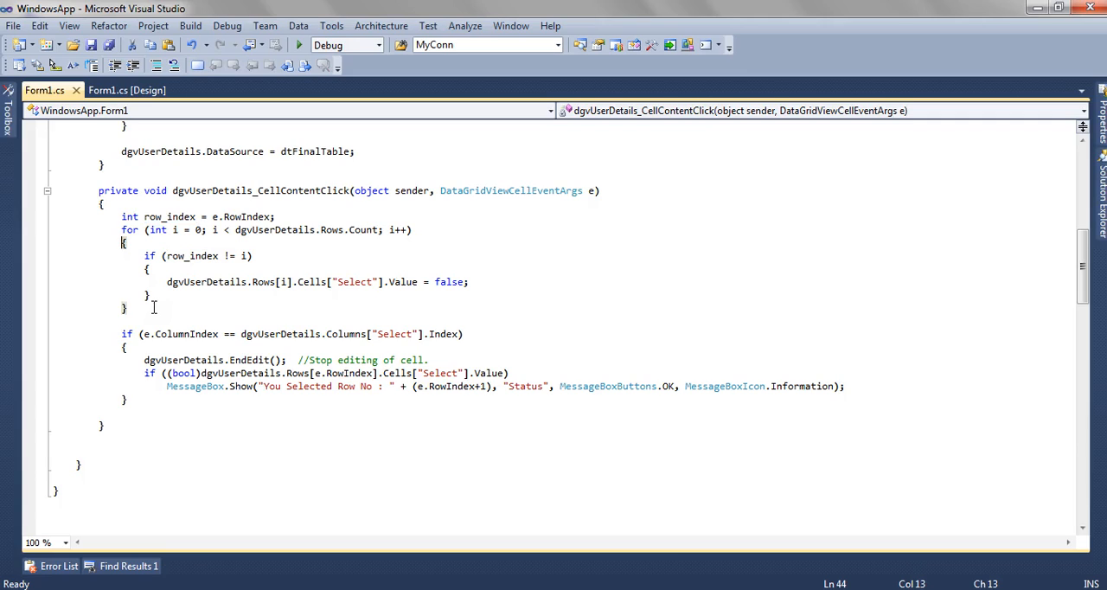
mouse_move(208, 242)
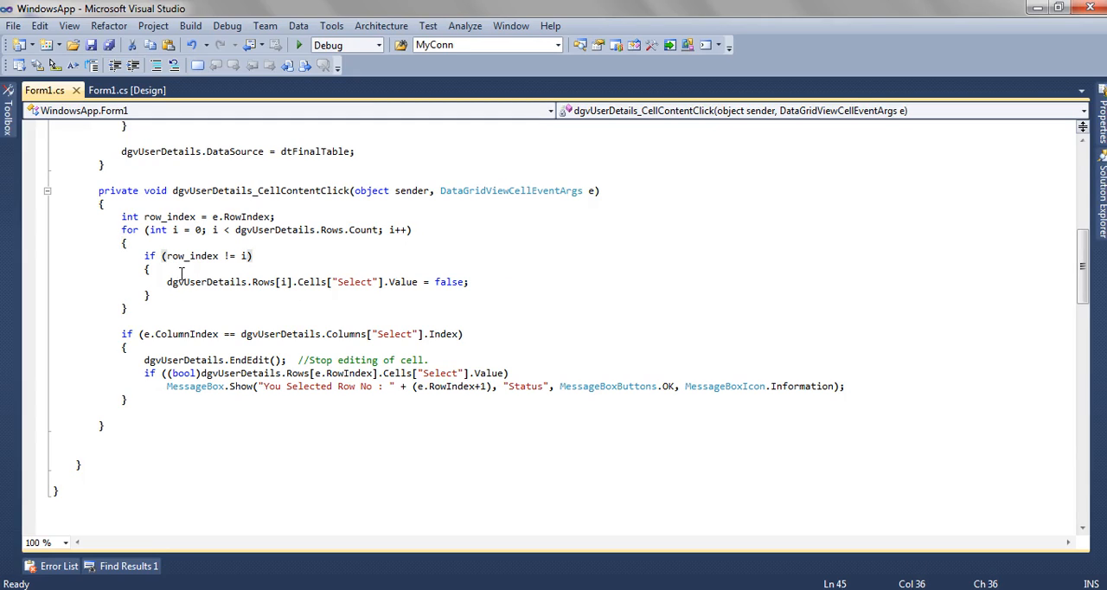
double_click(192, 256)
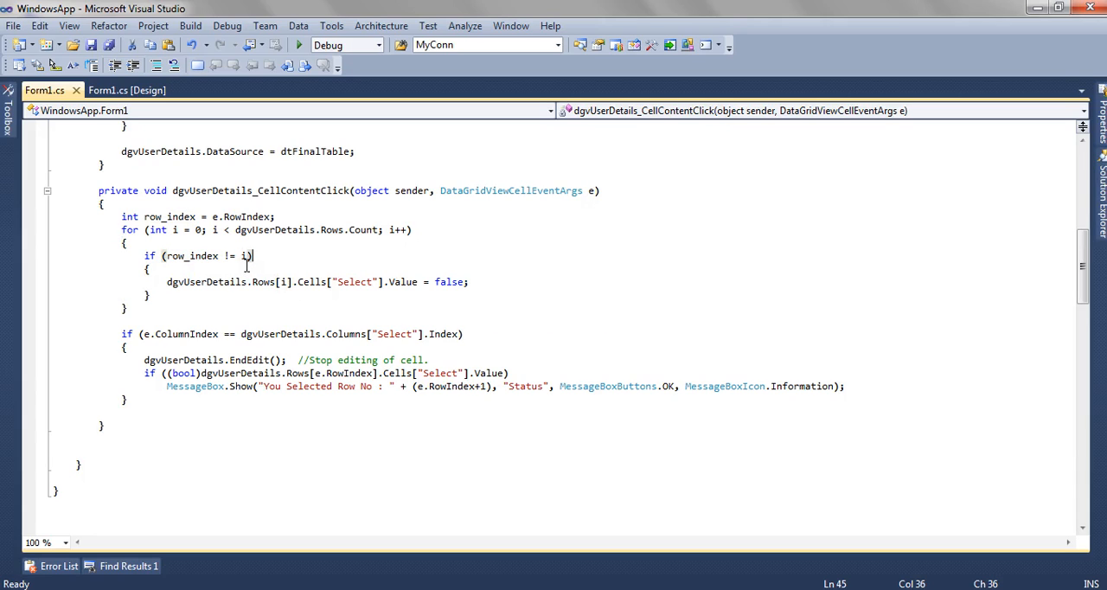
mouse_move(418, 299)
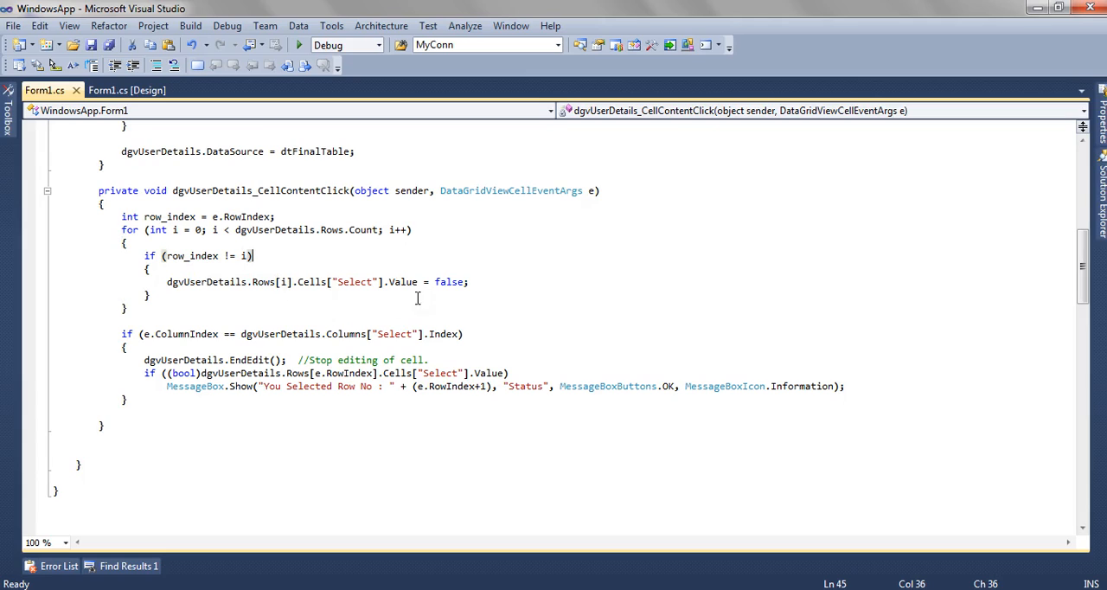
mouse_move(449, 282)
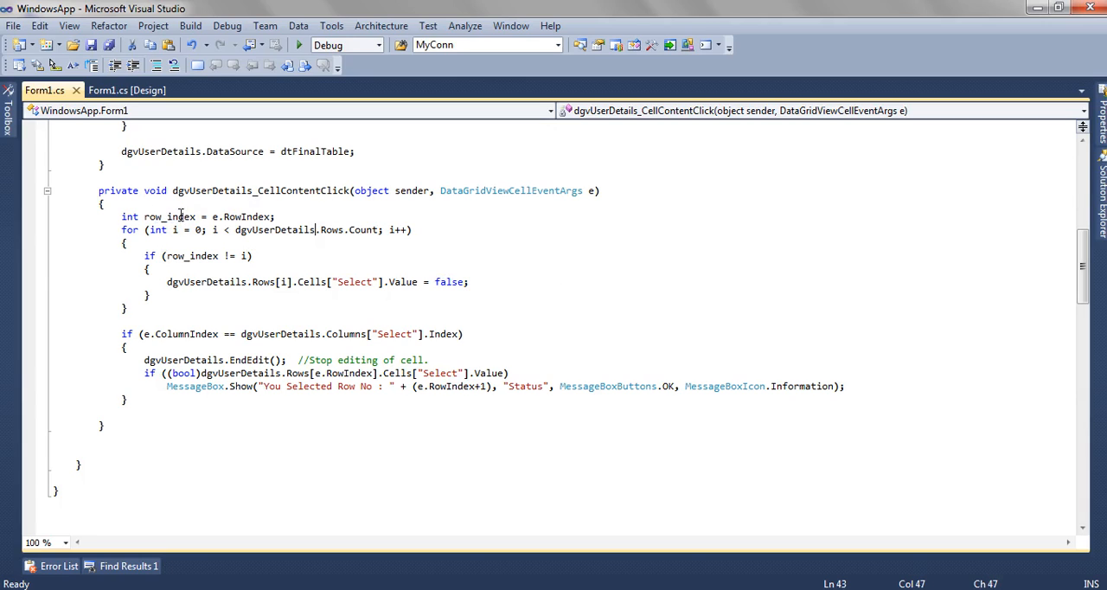
double_click(169, 216)
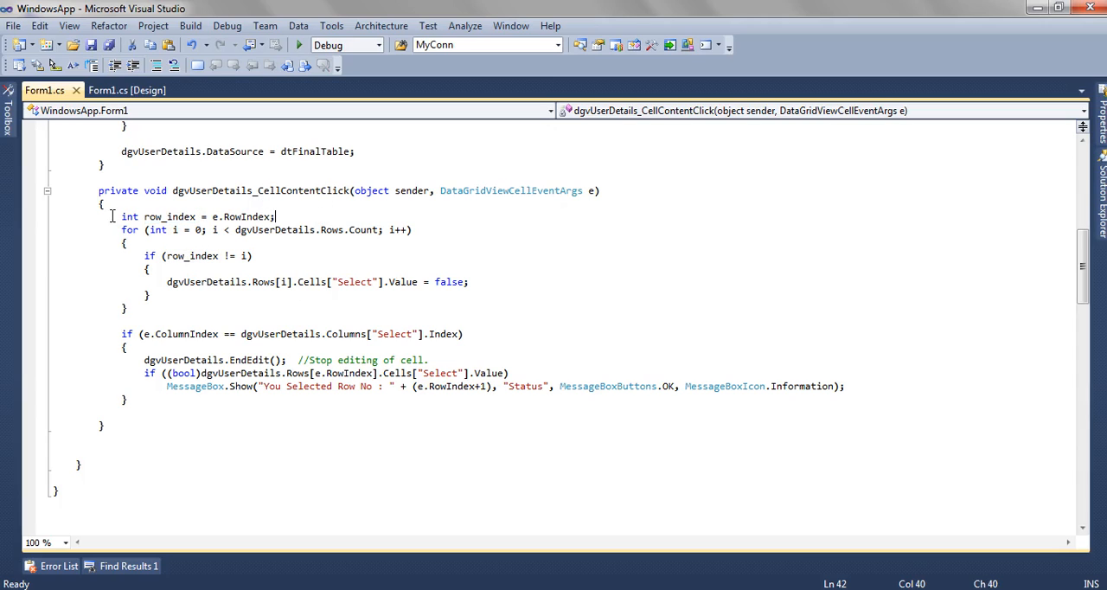
left_click_drag(122, 217, 130, 307)
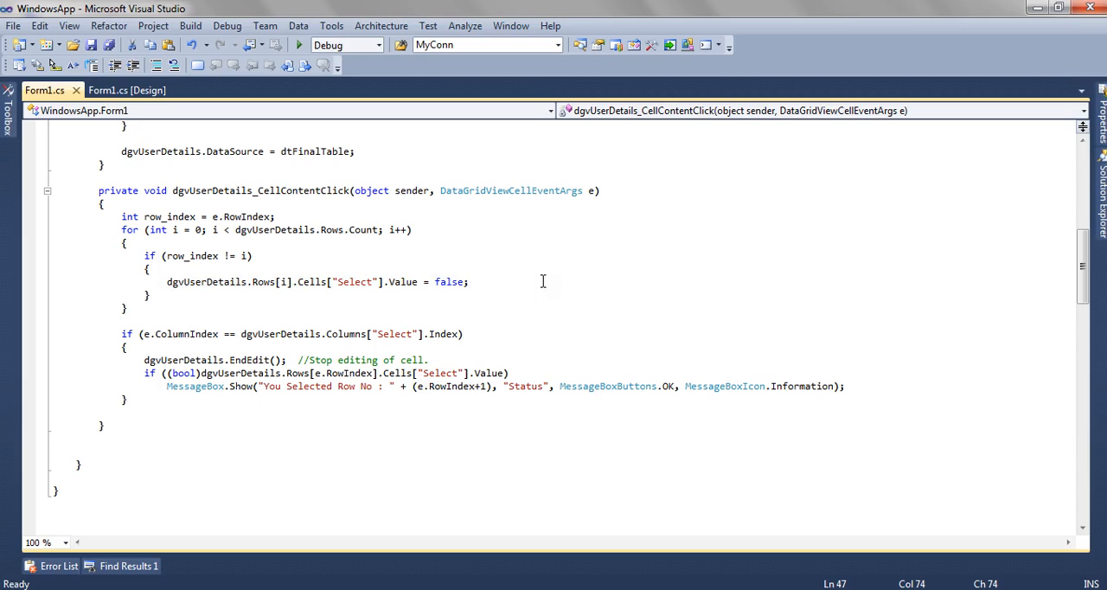
mouse_move(523, 369)
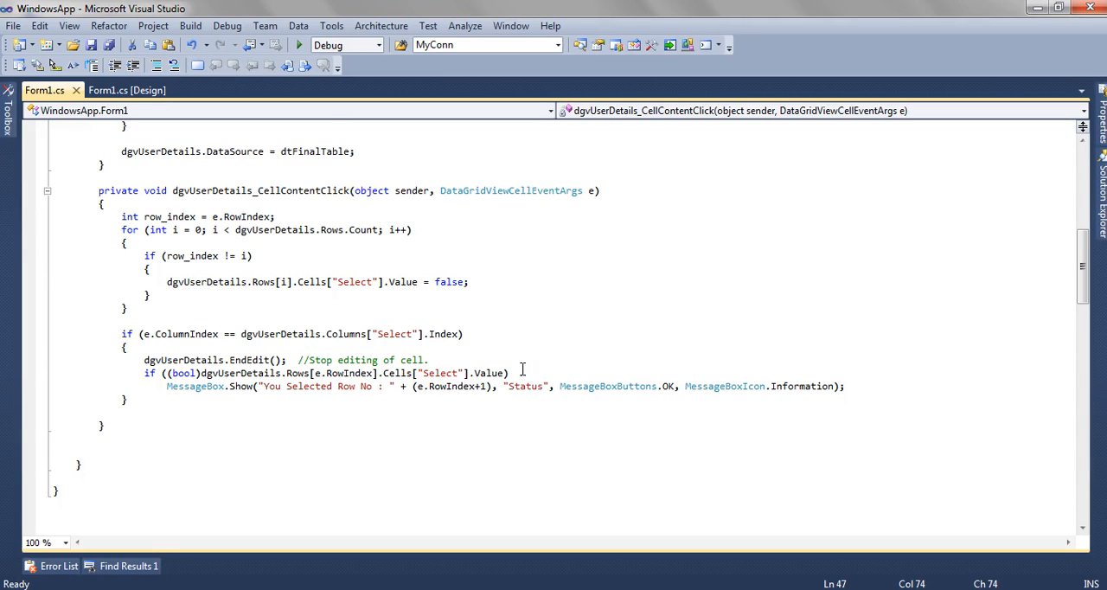
scroll("up", 3)
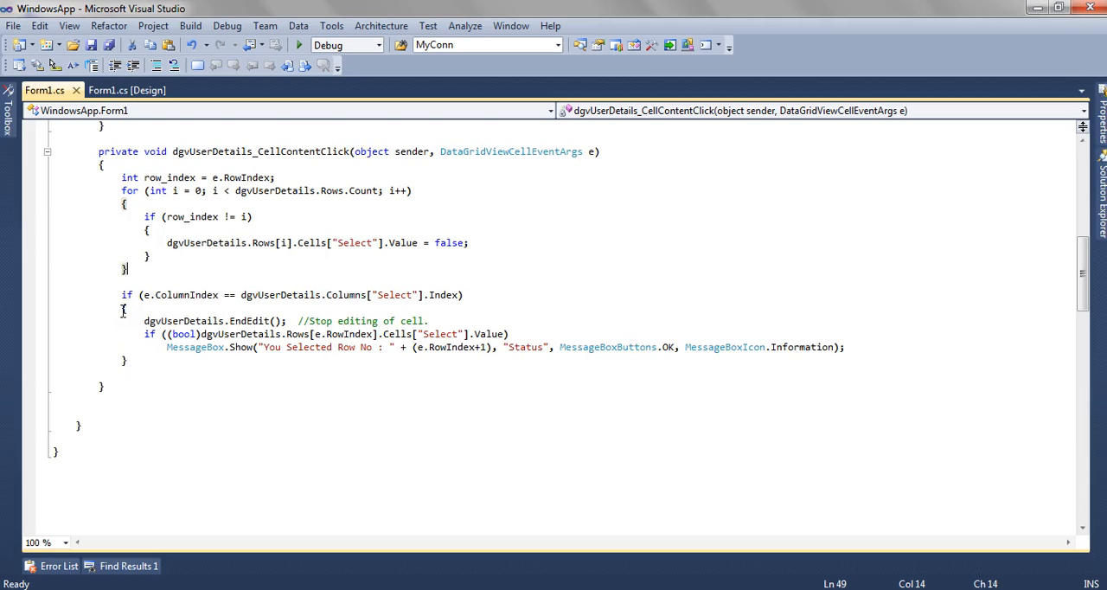
left_click(122, 308)
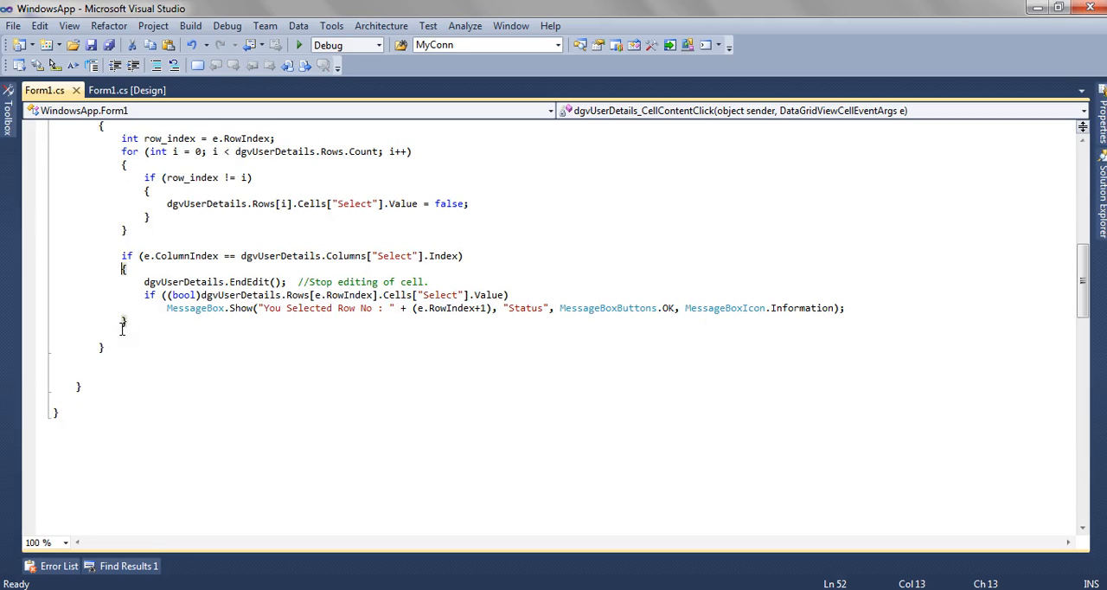
scroll("up", 3)
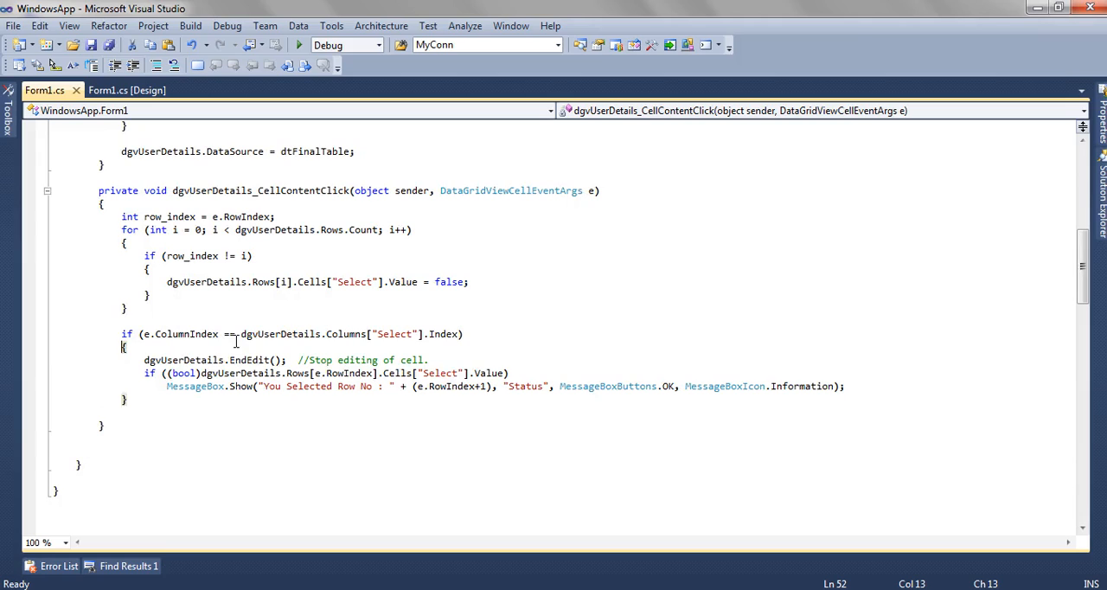
left_click(402, 335)
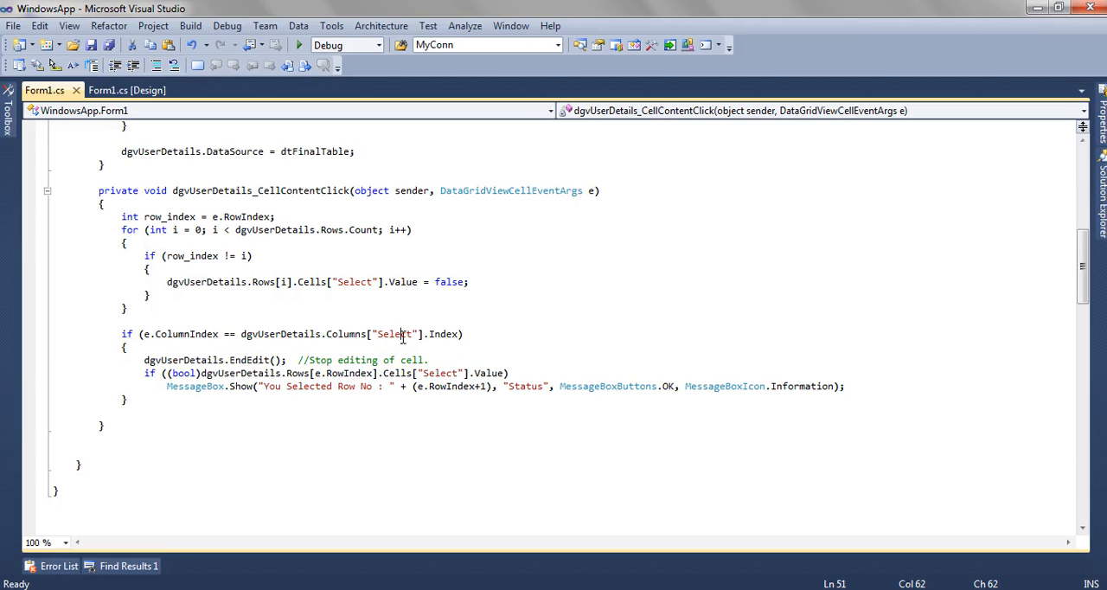
left_click(488, 334)
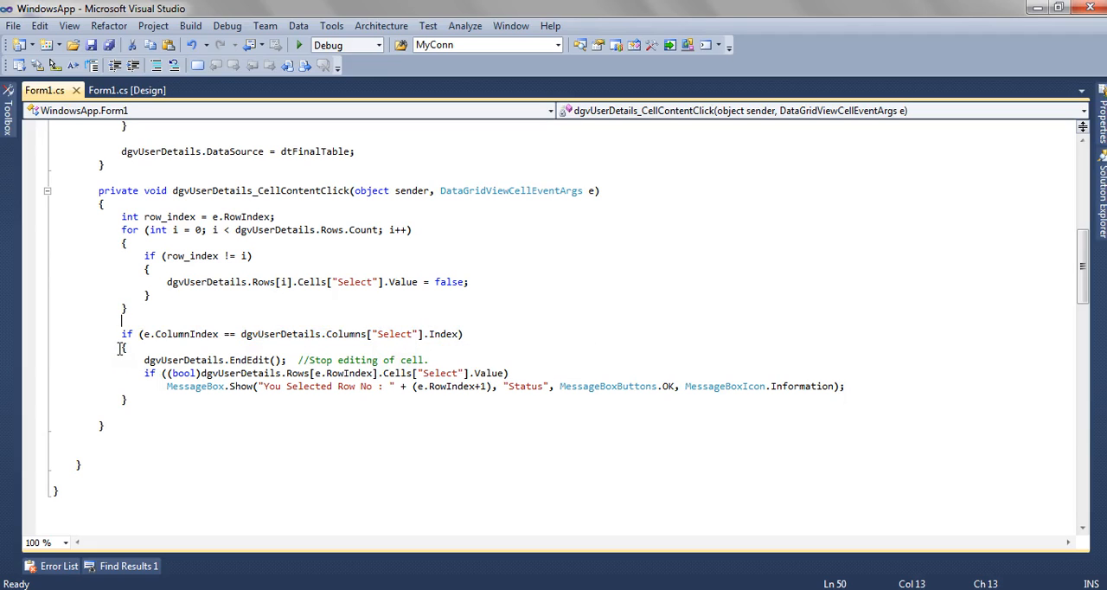
mouse_move(258, 359)
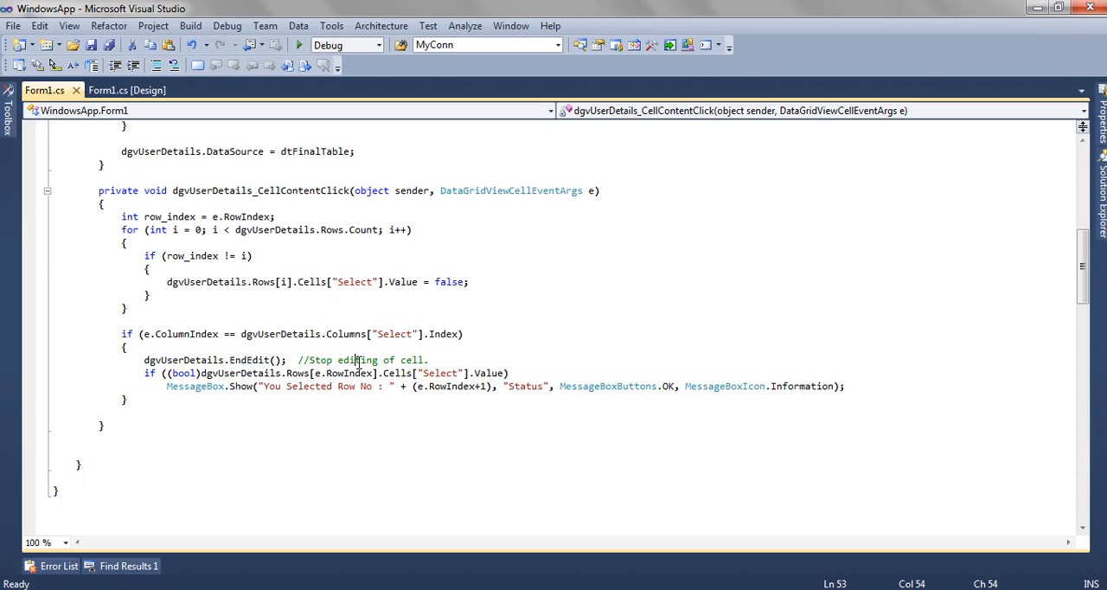
left_click(471, 362)
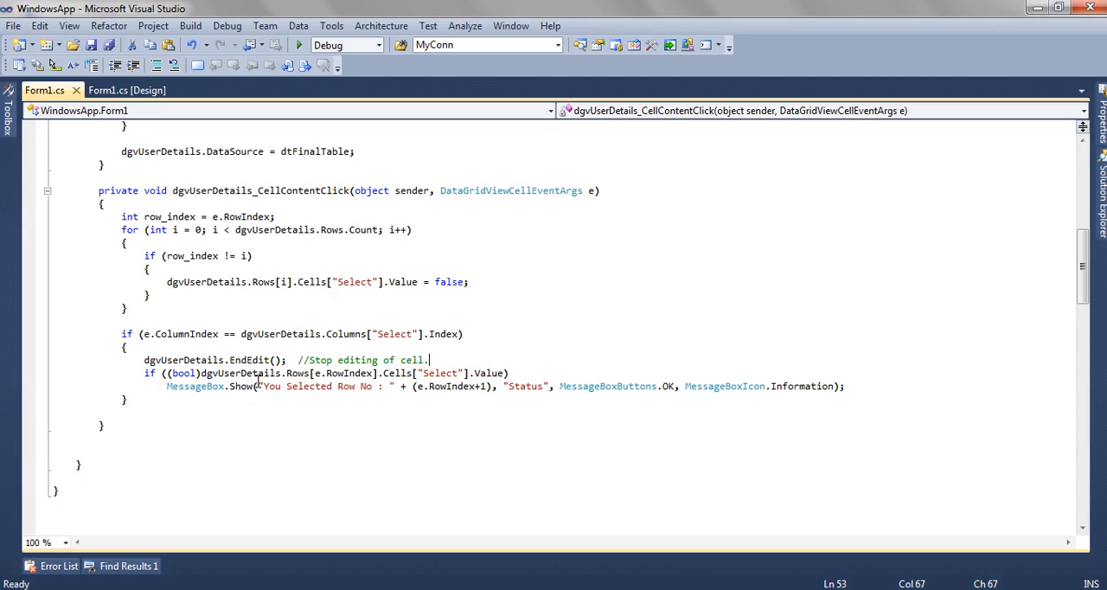
left_click(450, 408)
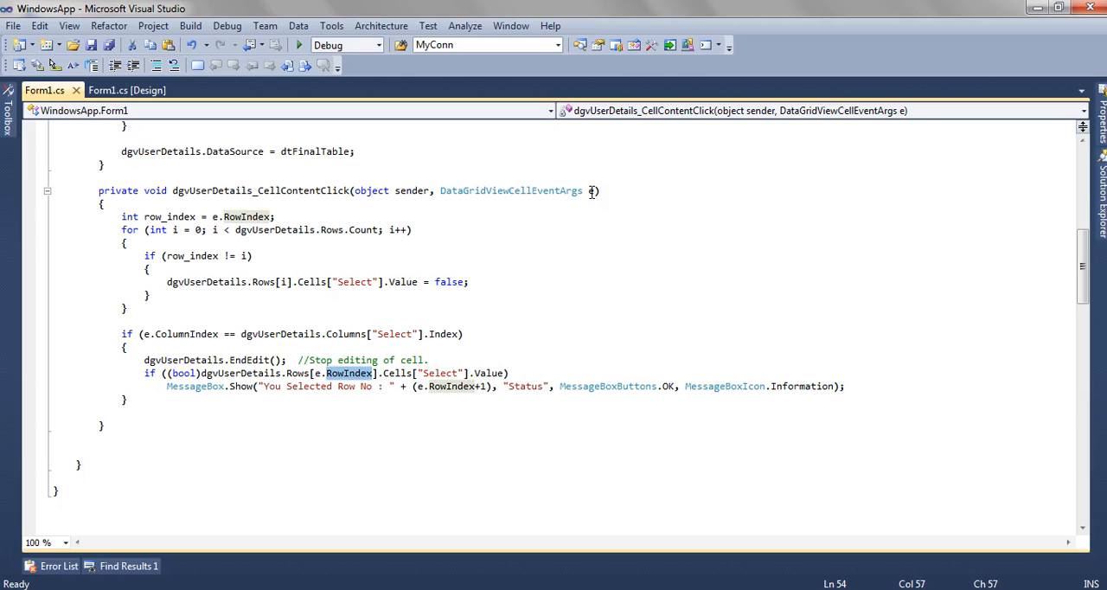
mouse_move(298, 372)
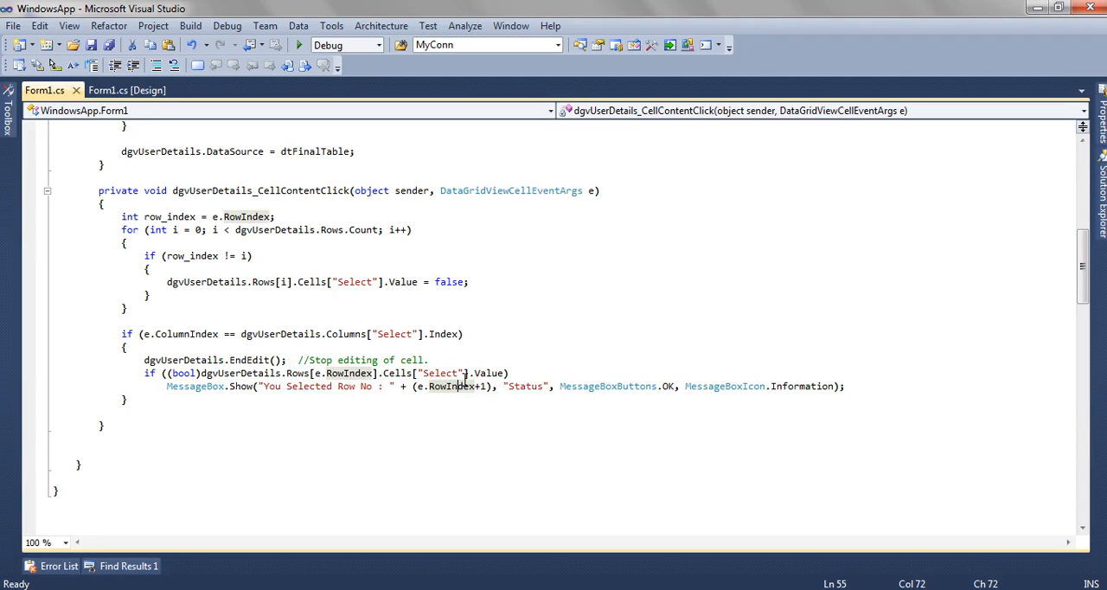
left_click(489, 373)
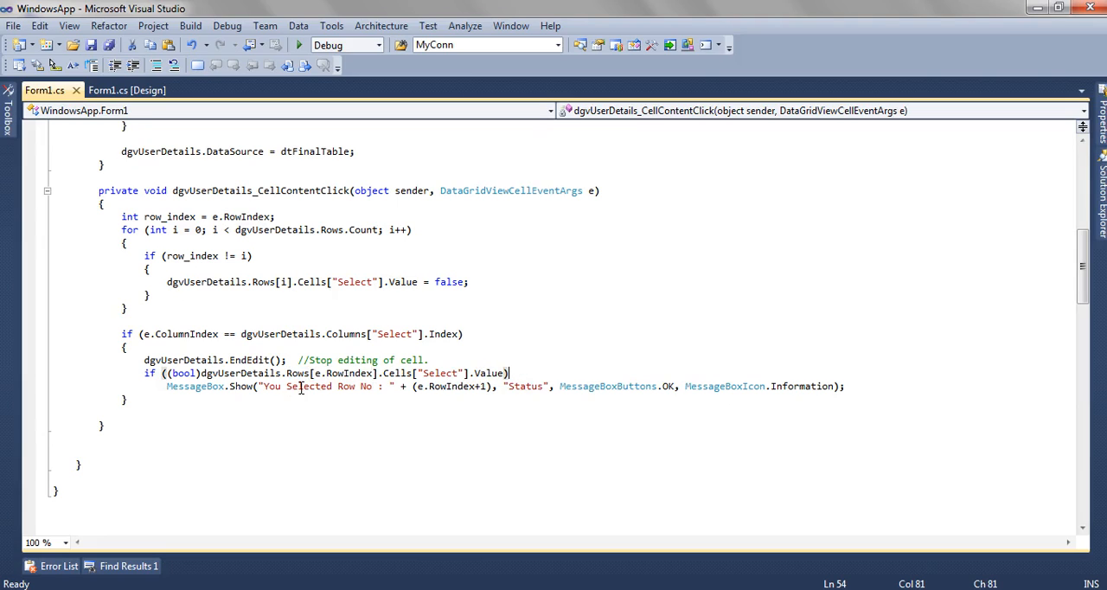
mouse_move(364, 386)
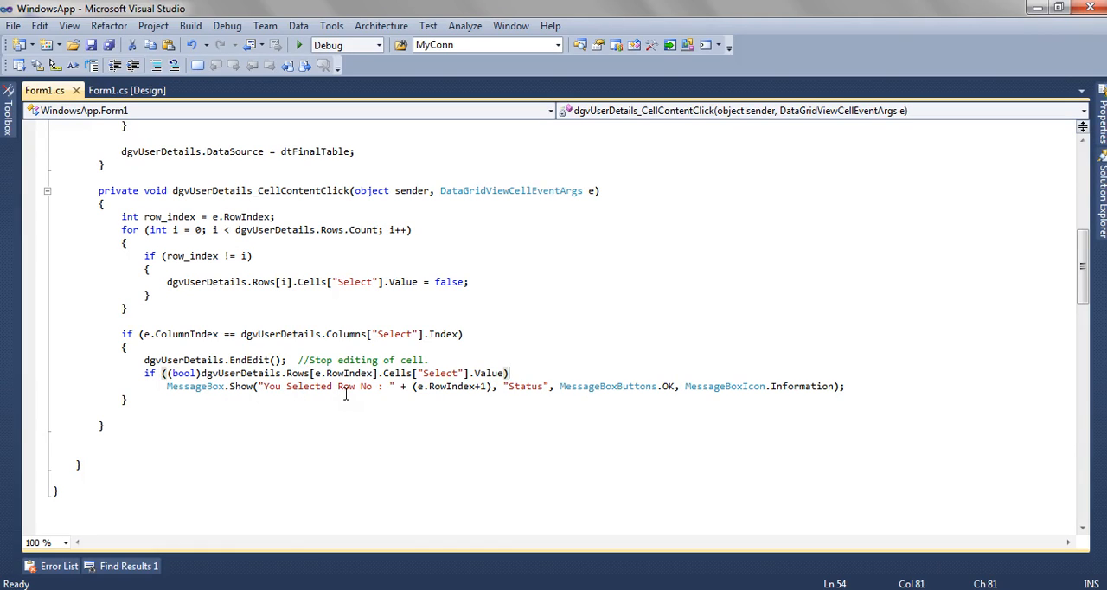
mouse_move(471, 385)
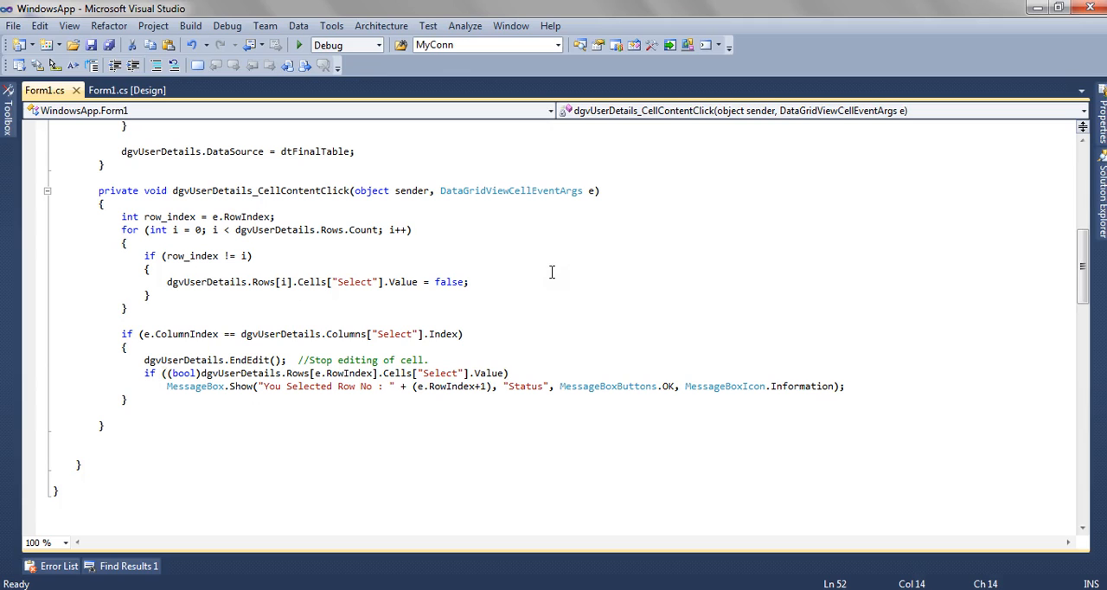
scroll("up", 3)
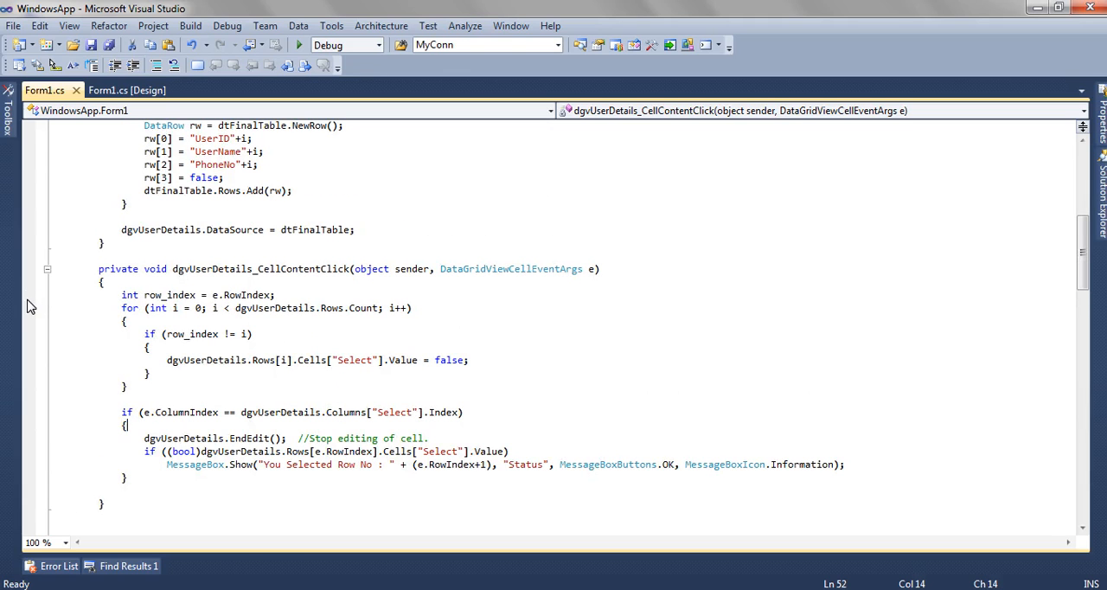
Step: Set a breakpoint, start debugging, close the dtFinalTable ten-user preview, and continue
left_click(27, 294)
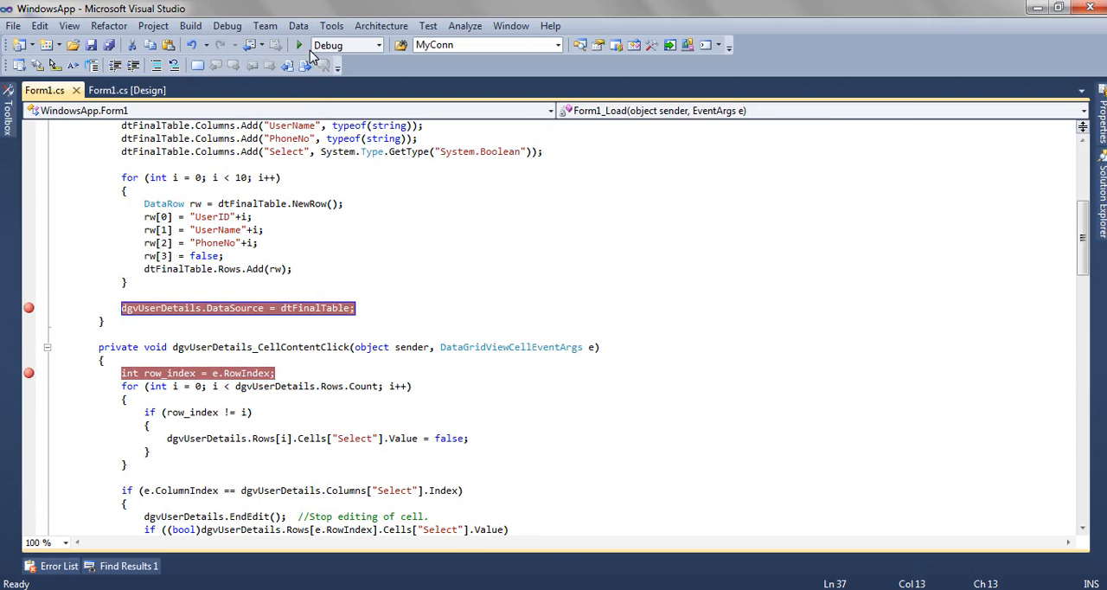
left_click(299, 45)
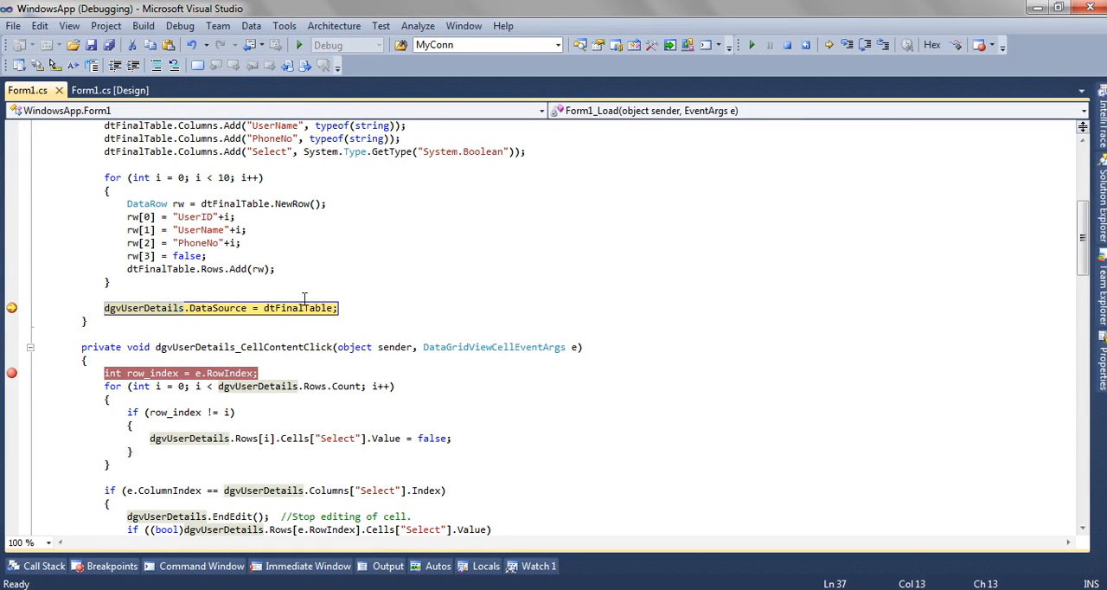
mouse_move(411, 283)
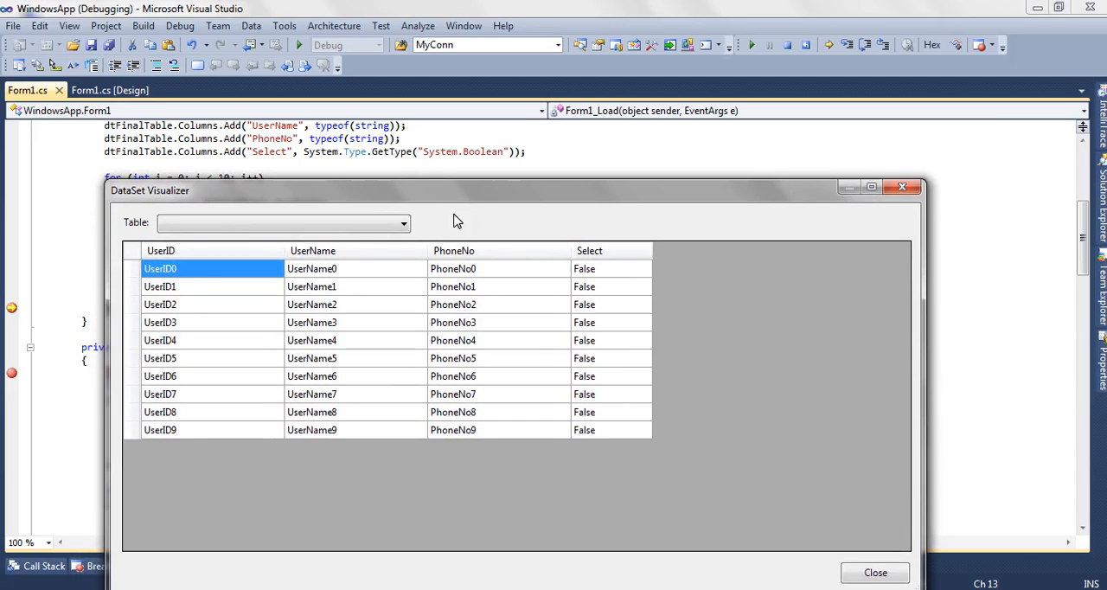
left_click(875, 571)
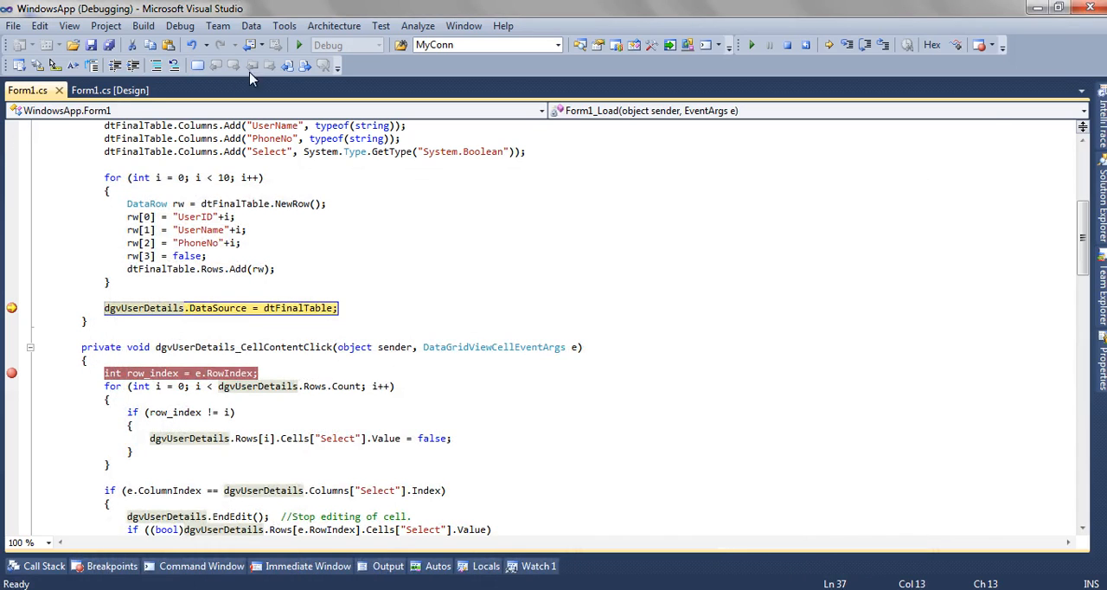
left_click(298, 44)
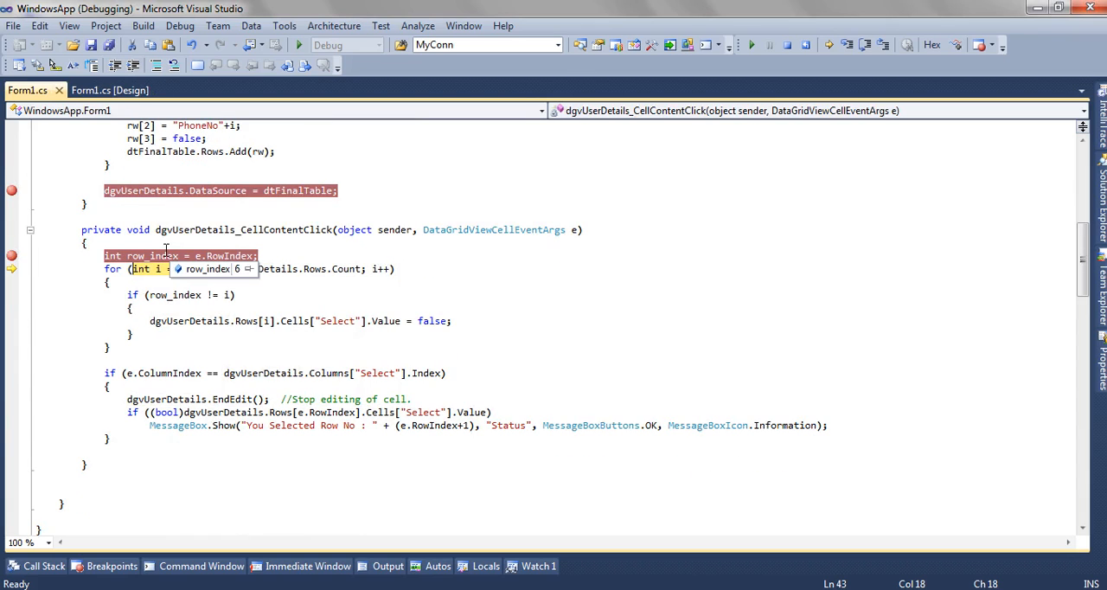
Step: Step through the handler for UserID6 and dismiss the 'You Selected Row No : 7' message
left_click(503, 264)
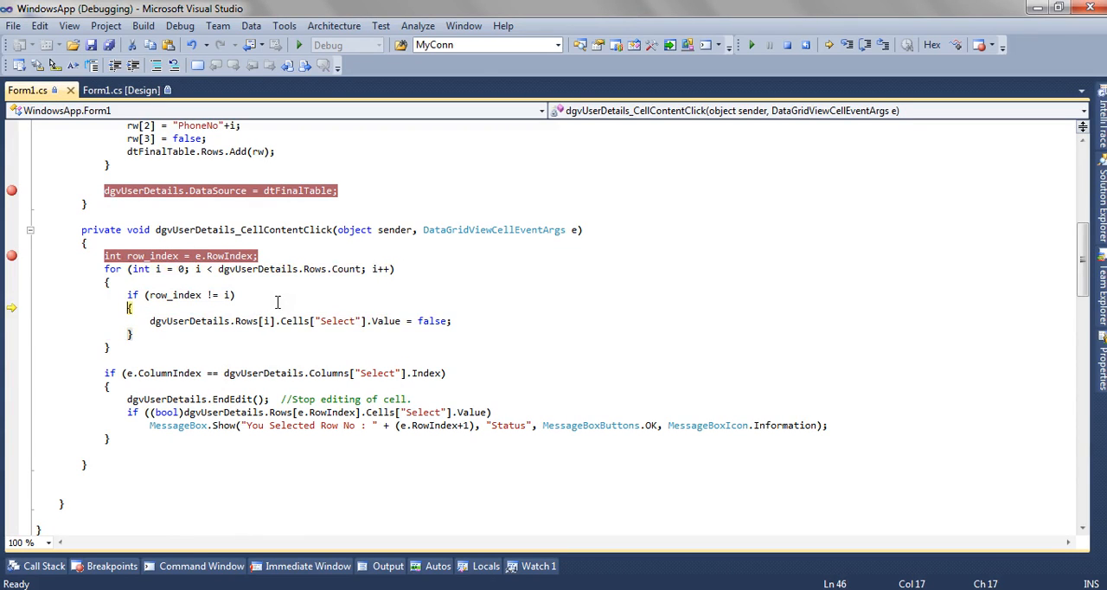
mouse_move(346, 268)
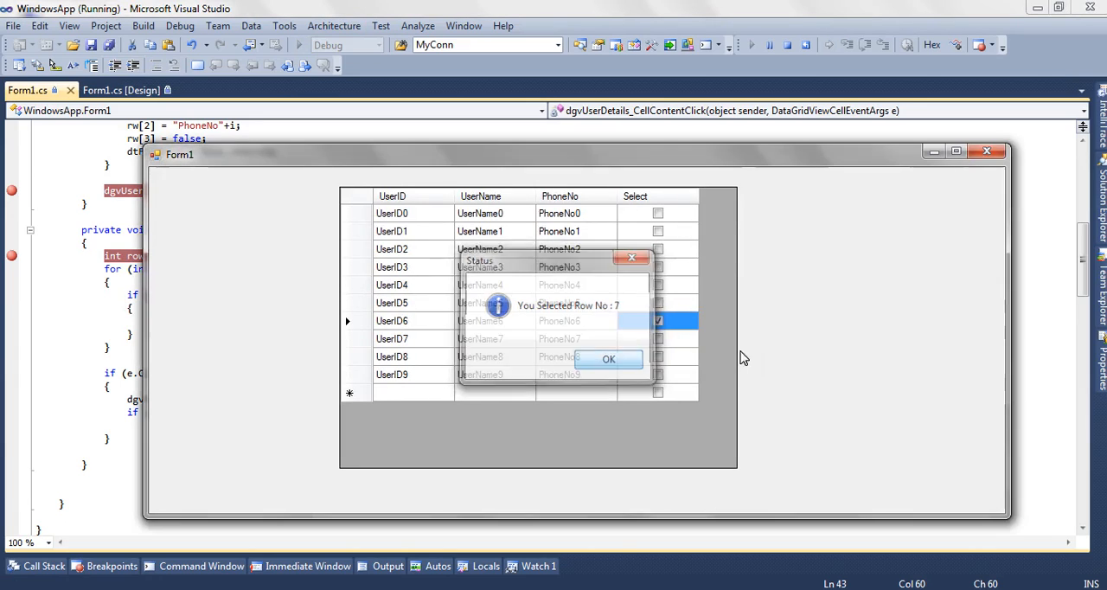
left_click(608, 358)
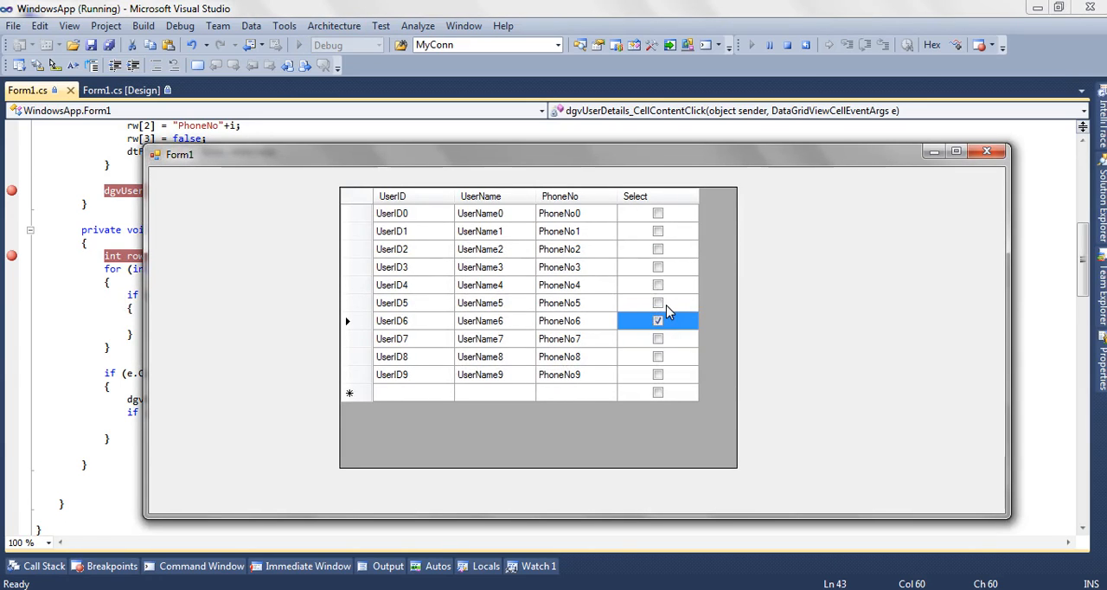
Step: Check UserID5, step through the unchecking loop, and dismiss the 'Row No : 6' message
left_click(658, 303)
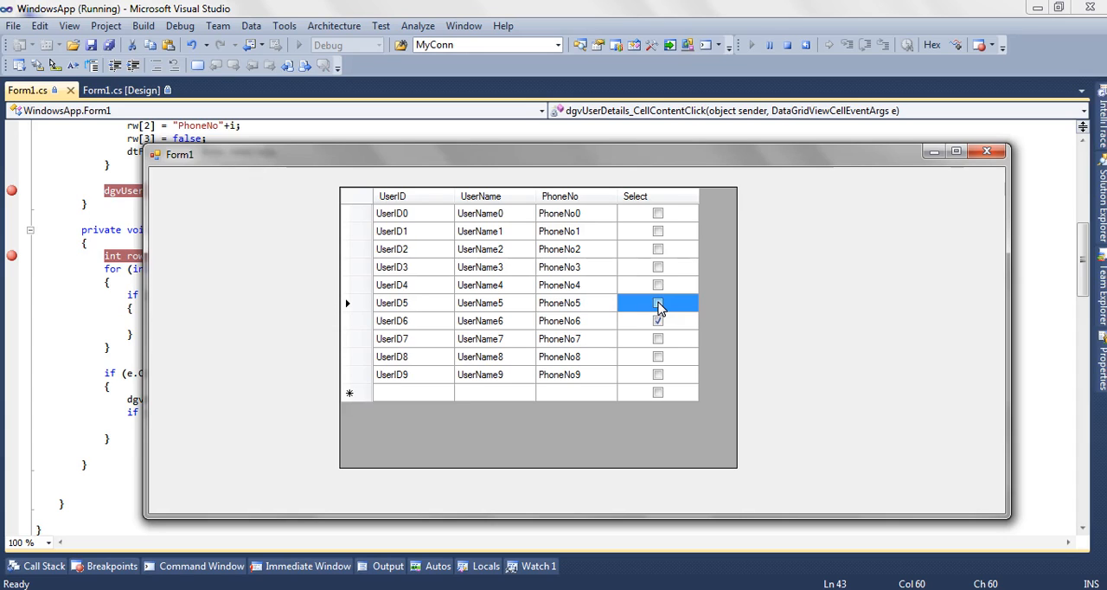
left_click(658, 302)
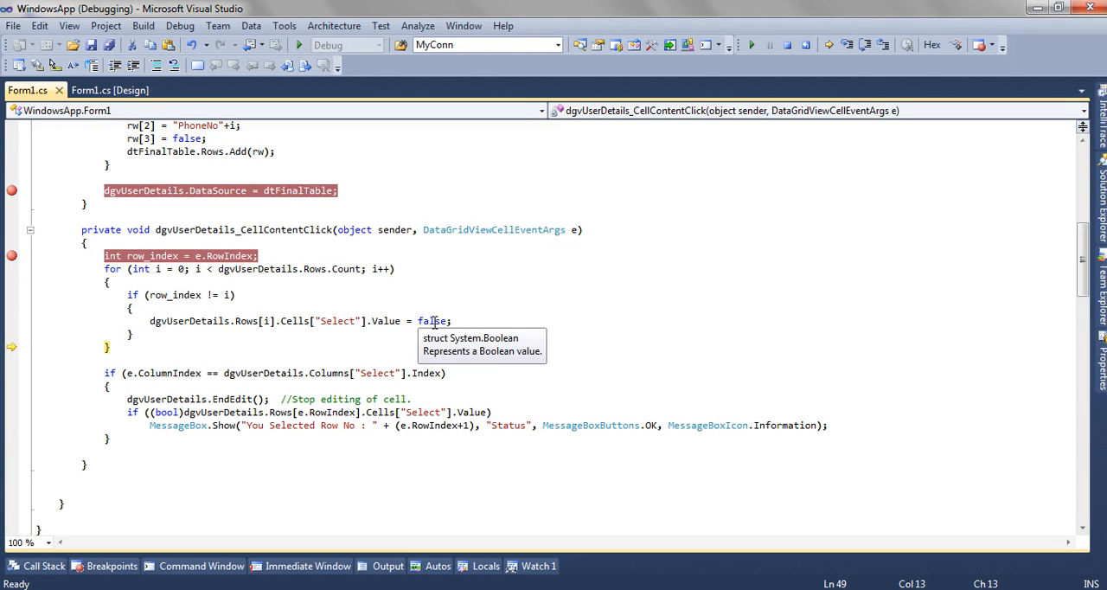
mouse_move(217, 294)
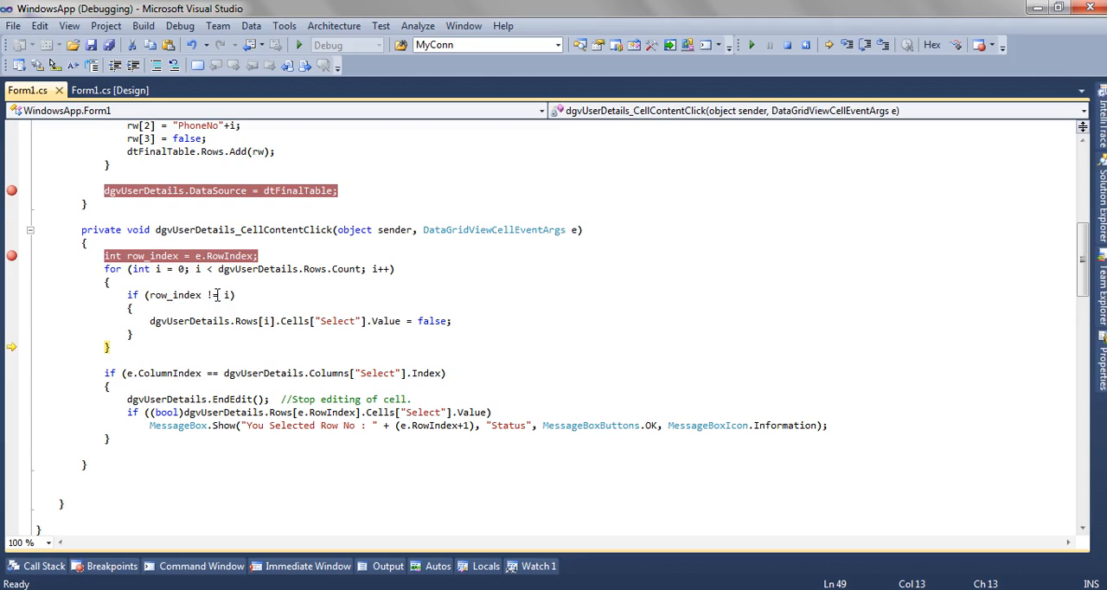
mouse_move(181, 295)
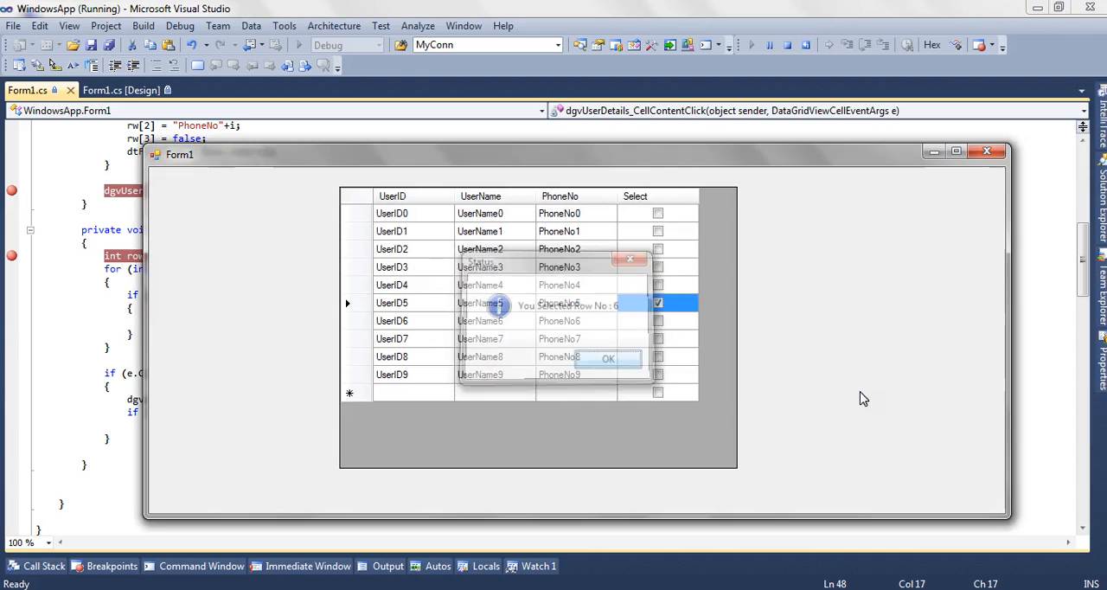
left_click(607, 358)
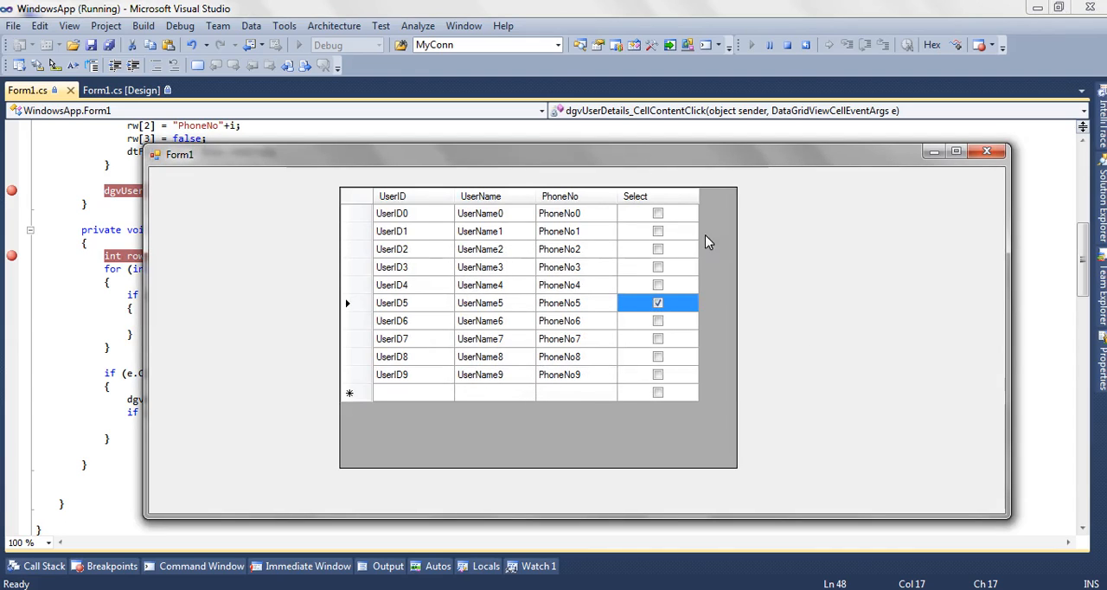
mouse_move(790, 235)
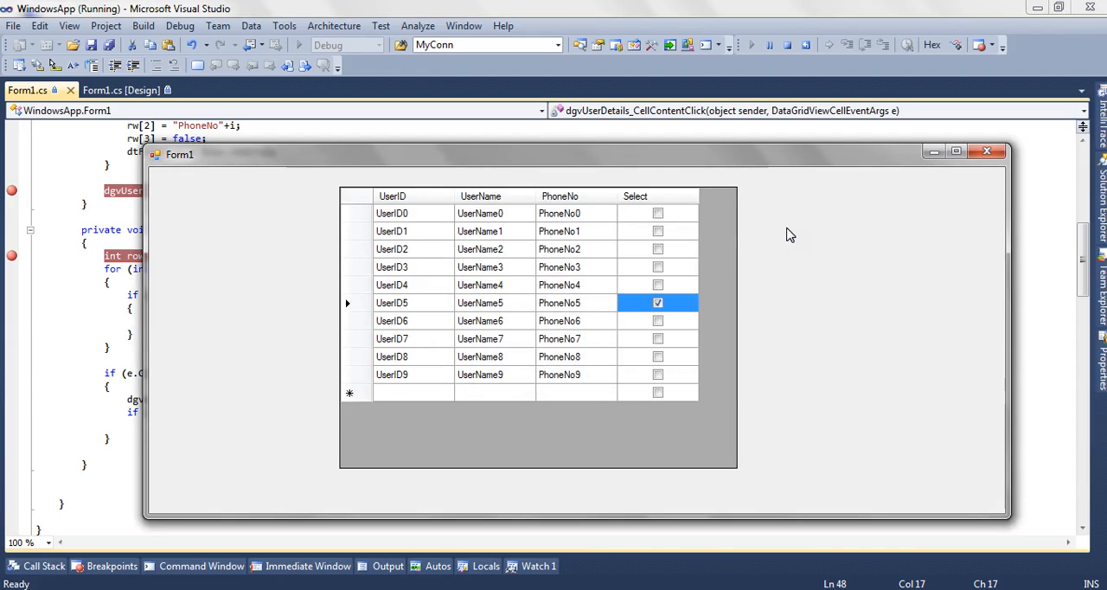